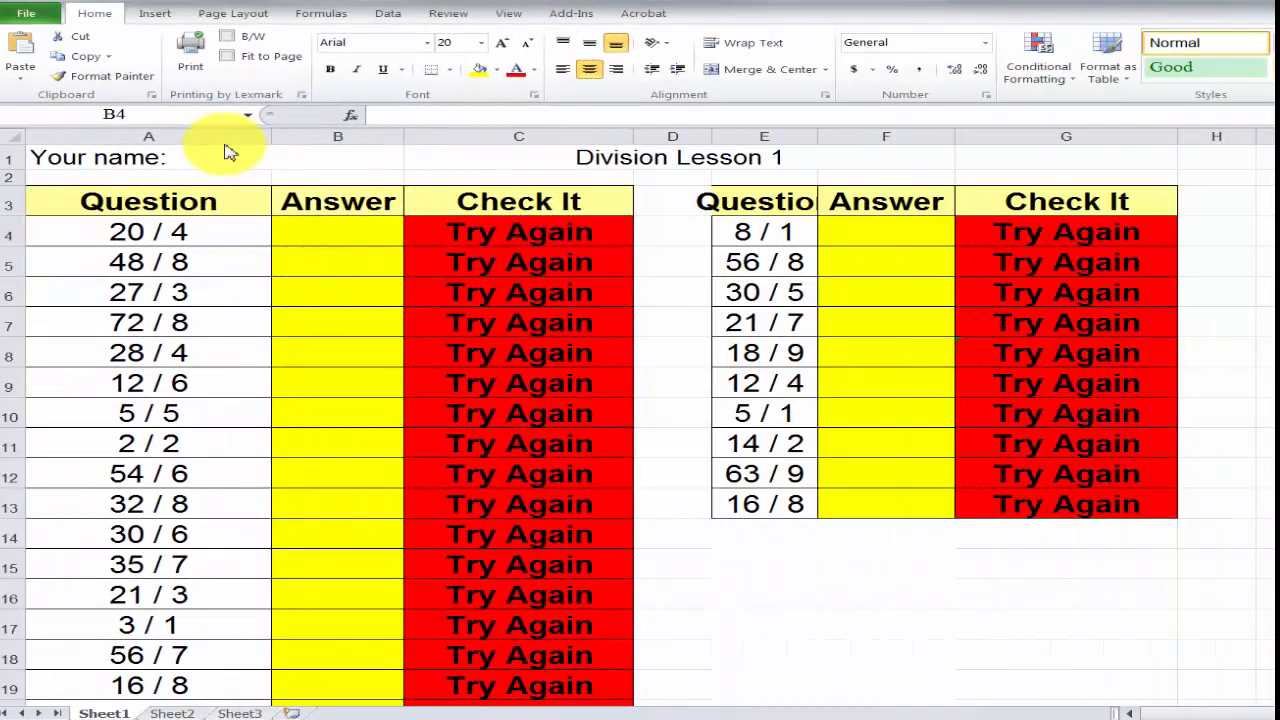
mouse_move(240, 201)
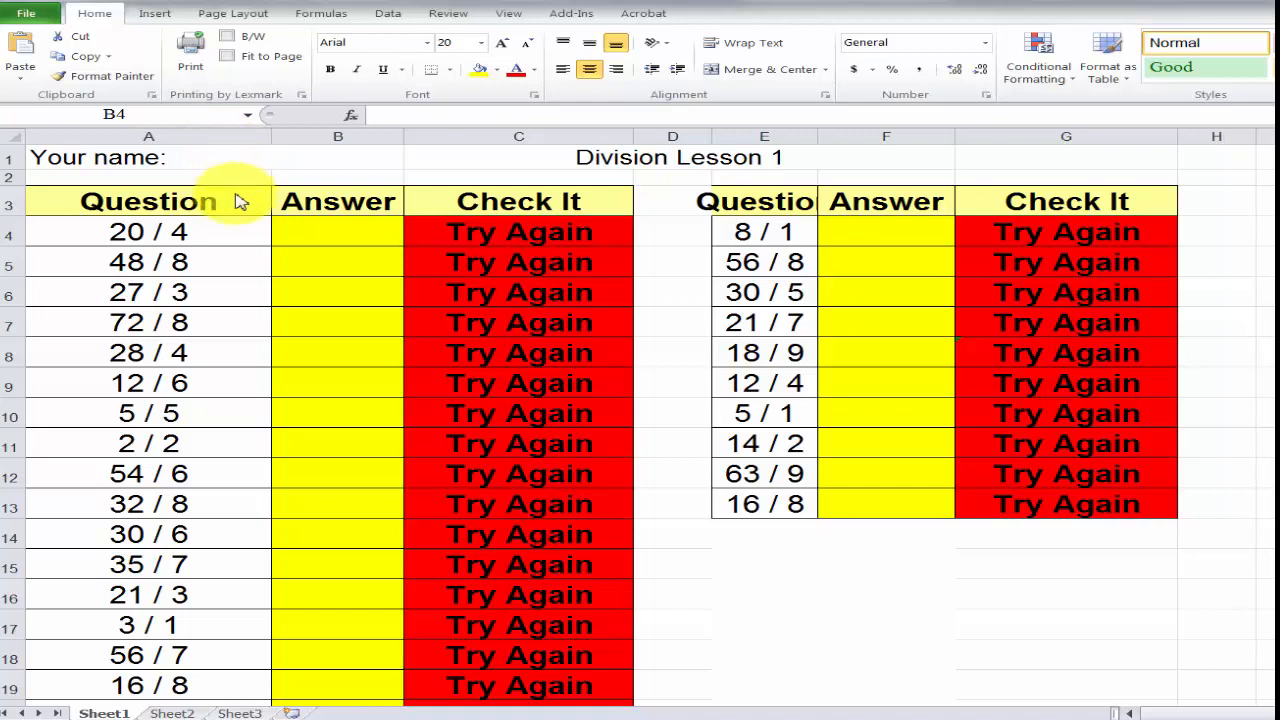
mouse_move(232, 228)
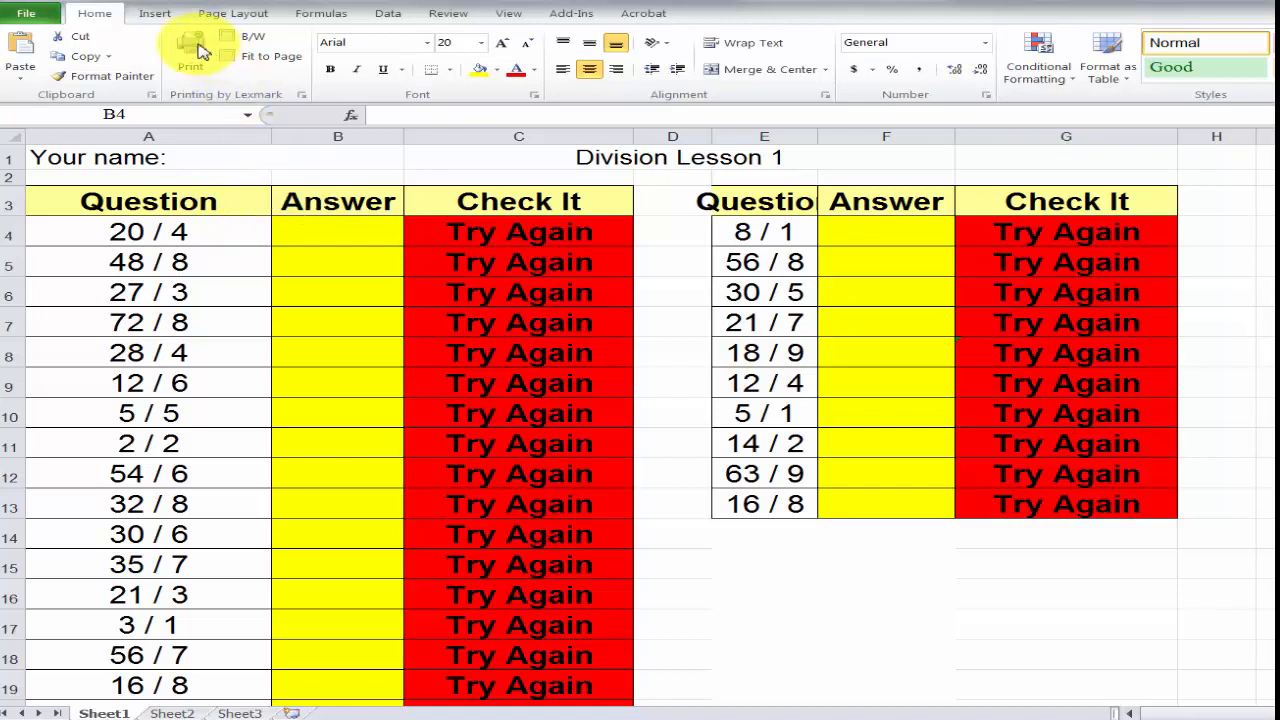
mouse_move(185, 165)
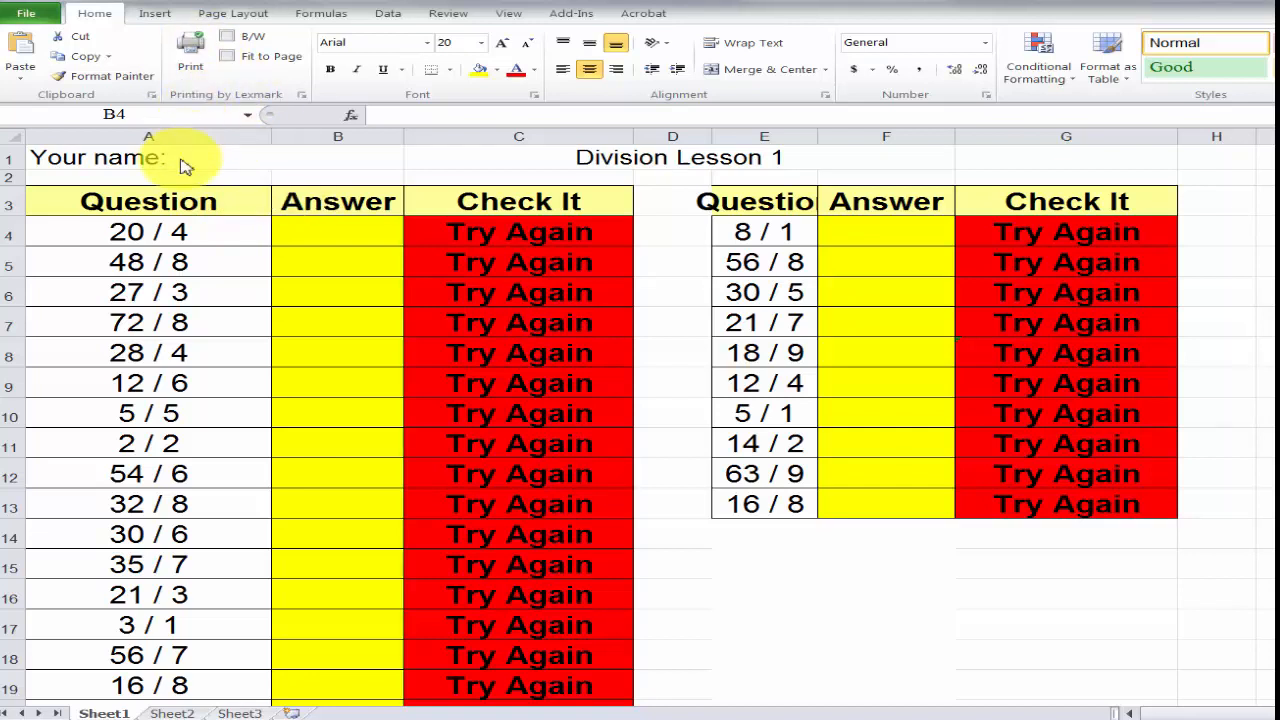
Step: Inspect the worksheet: name label, questions, title, answer cells and check formulas
click(150, 157)
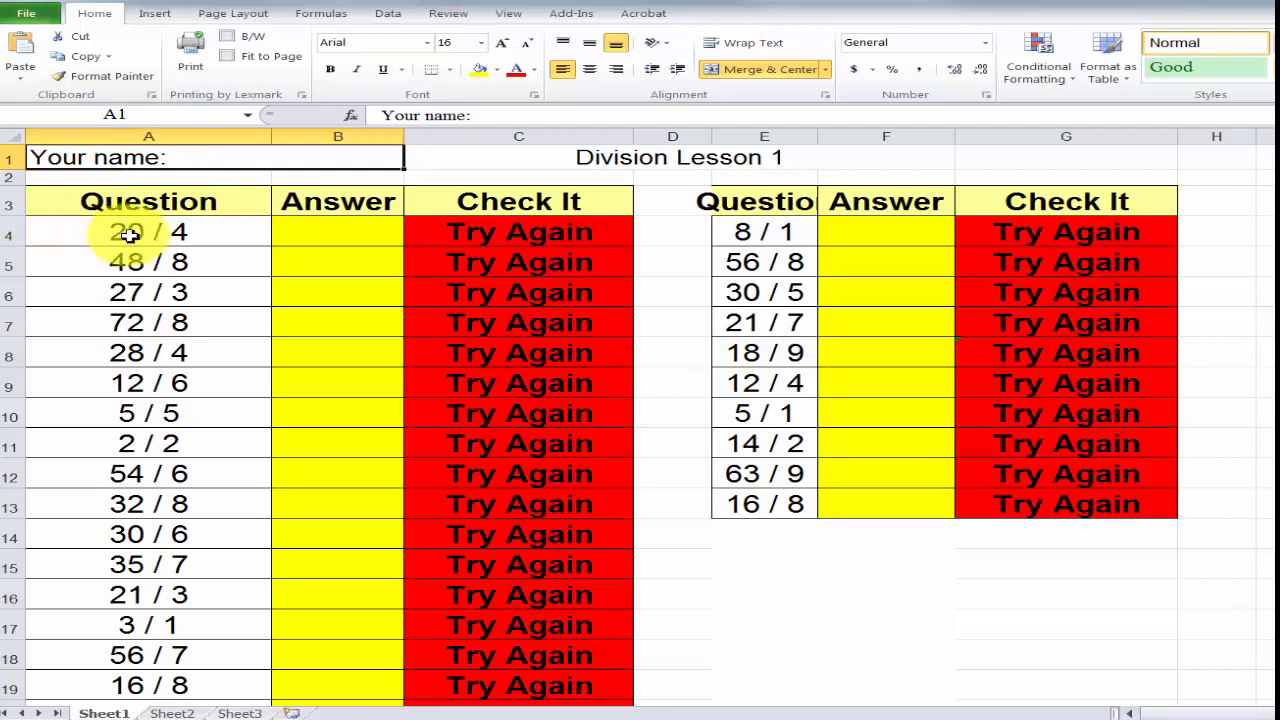
click(148, 231)
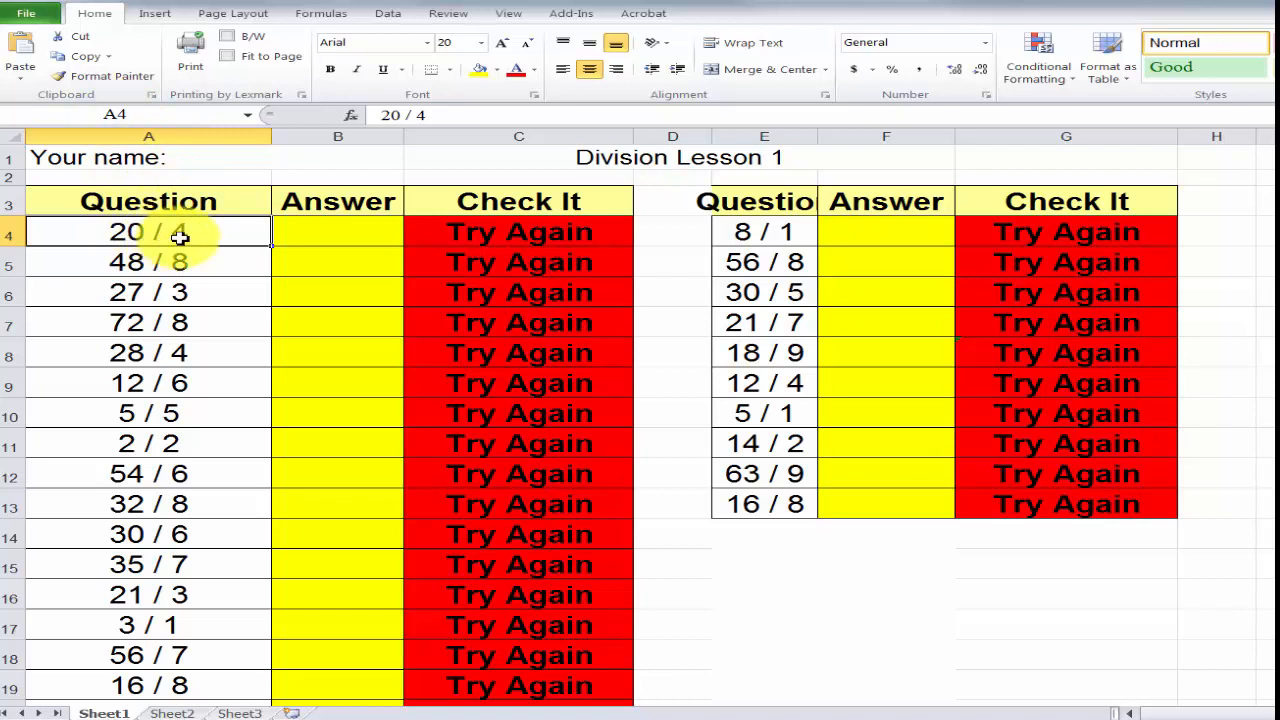
click(338, 231)
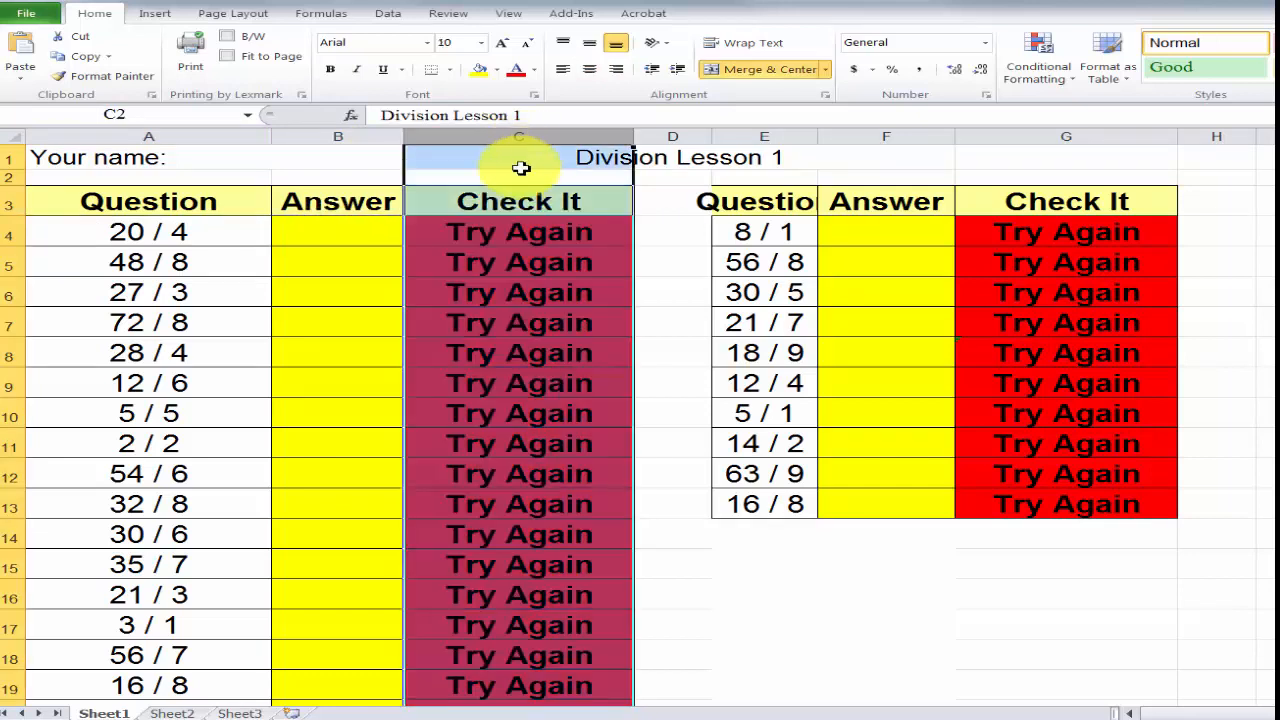
click(518, 231)
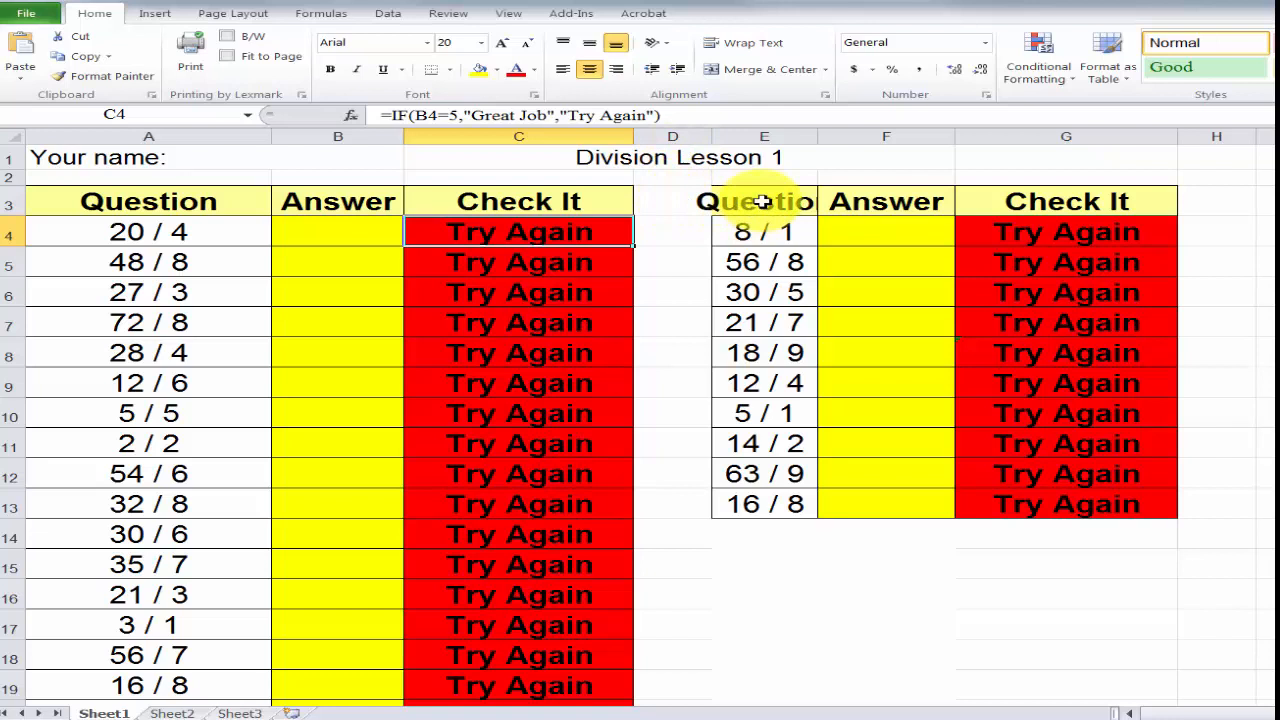
click(764, 201)
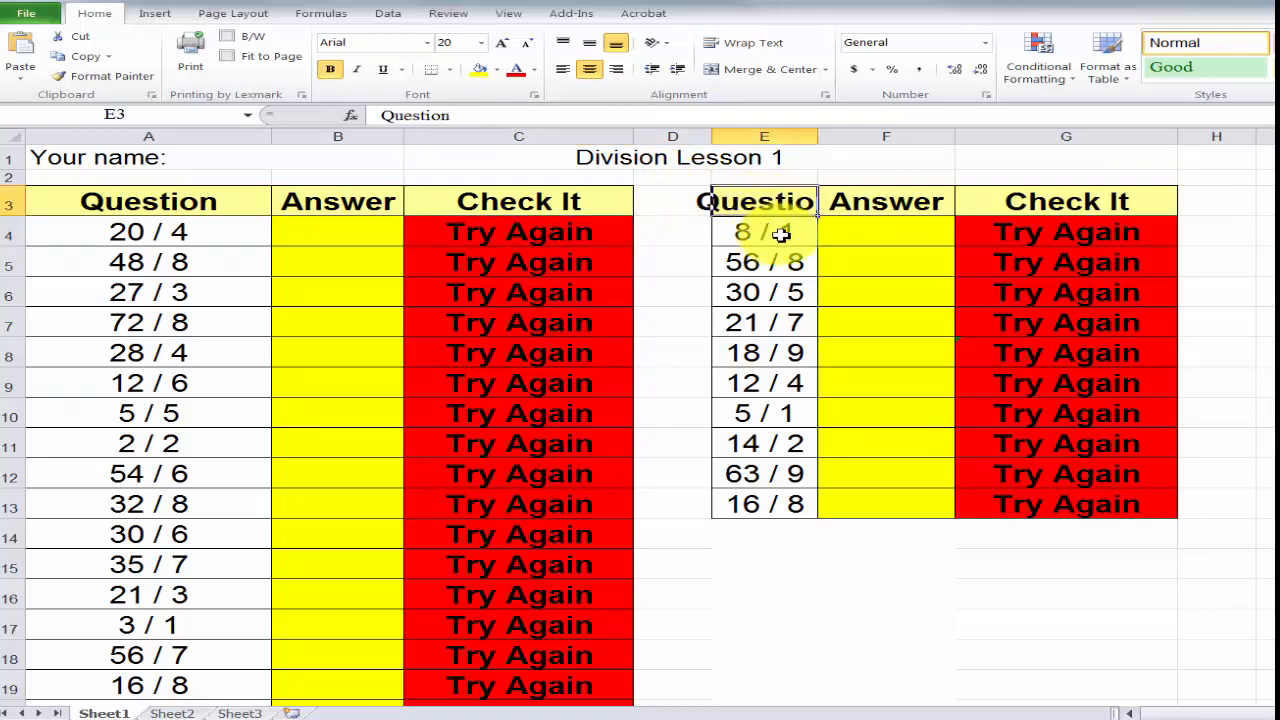
click(885, 231)
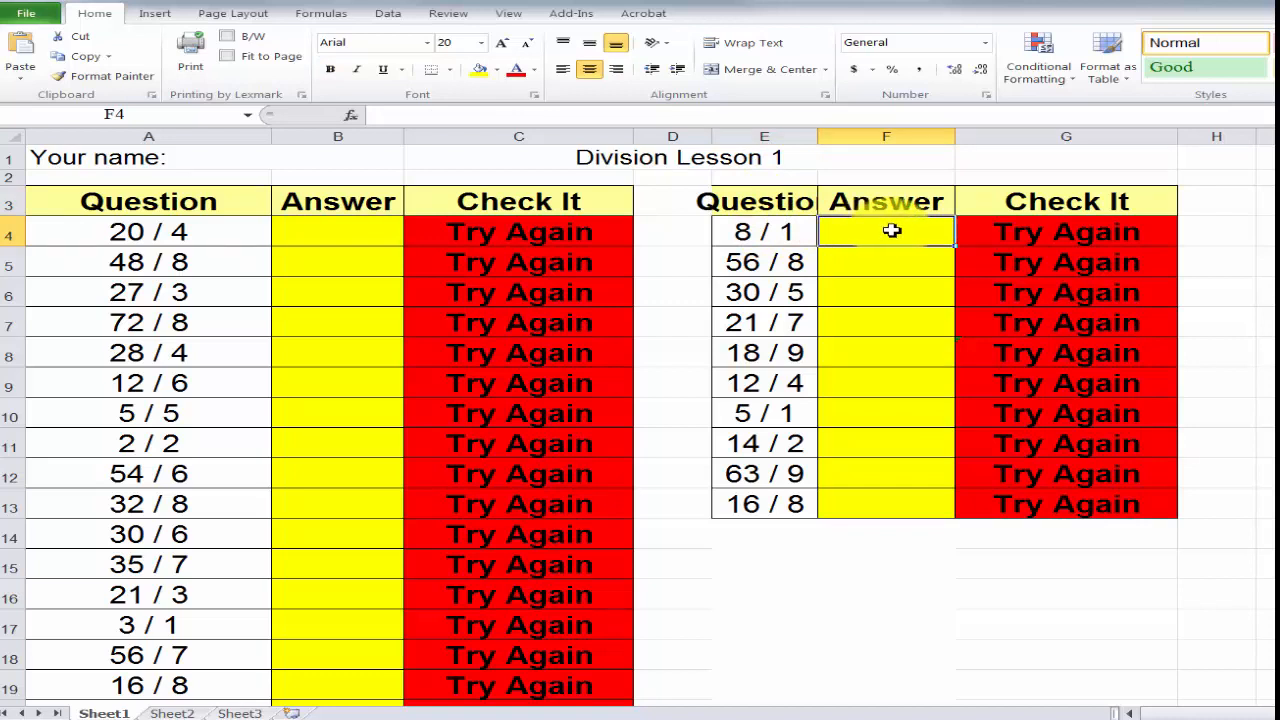
click(1065, 231)
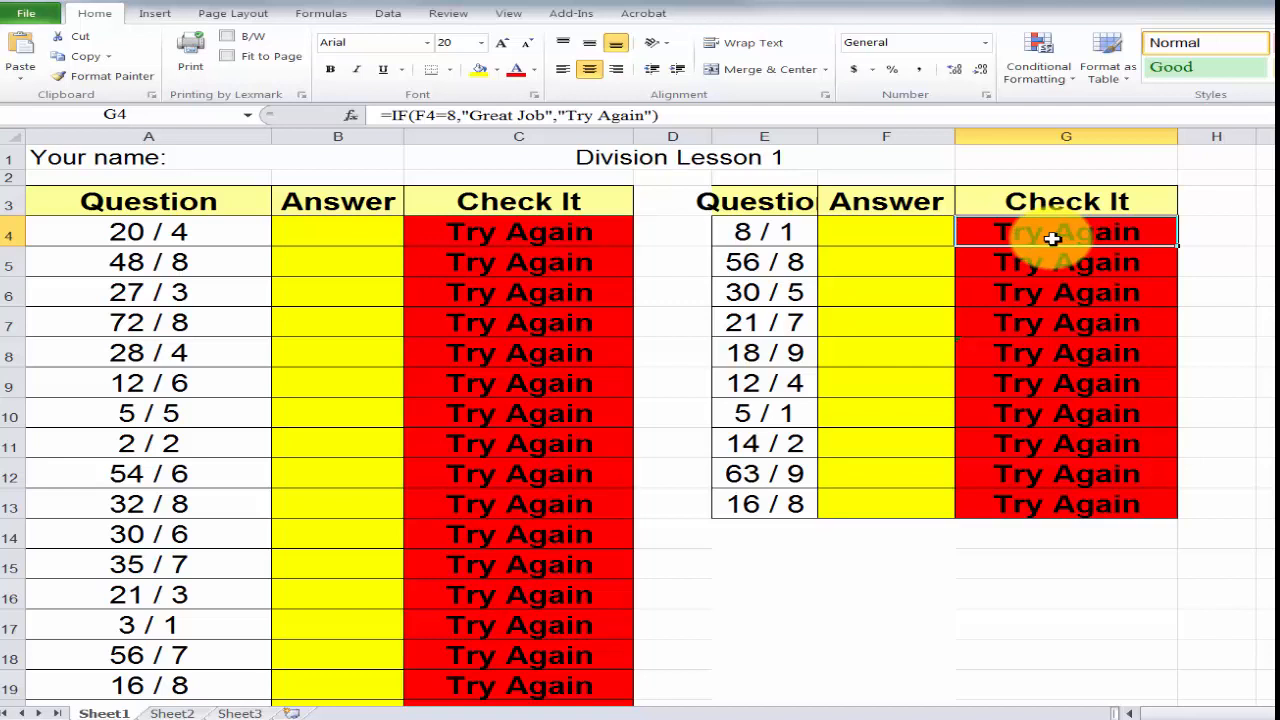
mouse_move(410, 230)
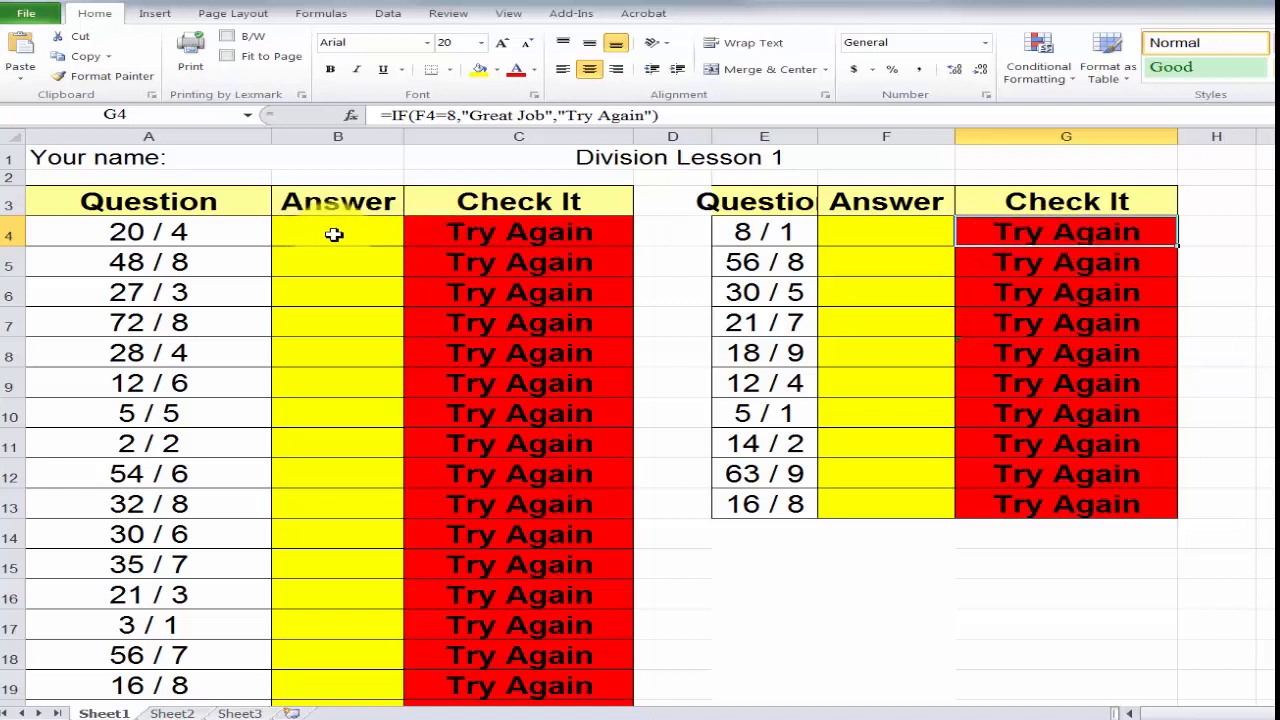
Step: Enter answers 5 for 20 / 4, 9 for 27 / 3 and 4 for 12 / 6
click(338, 231)
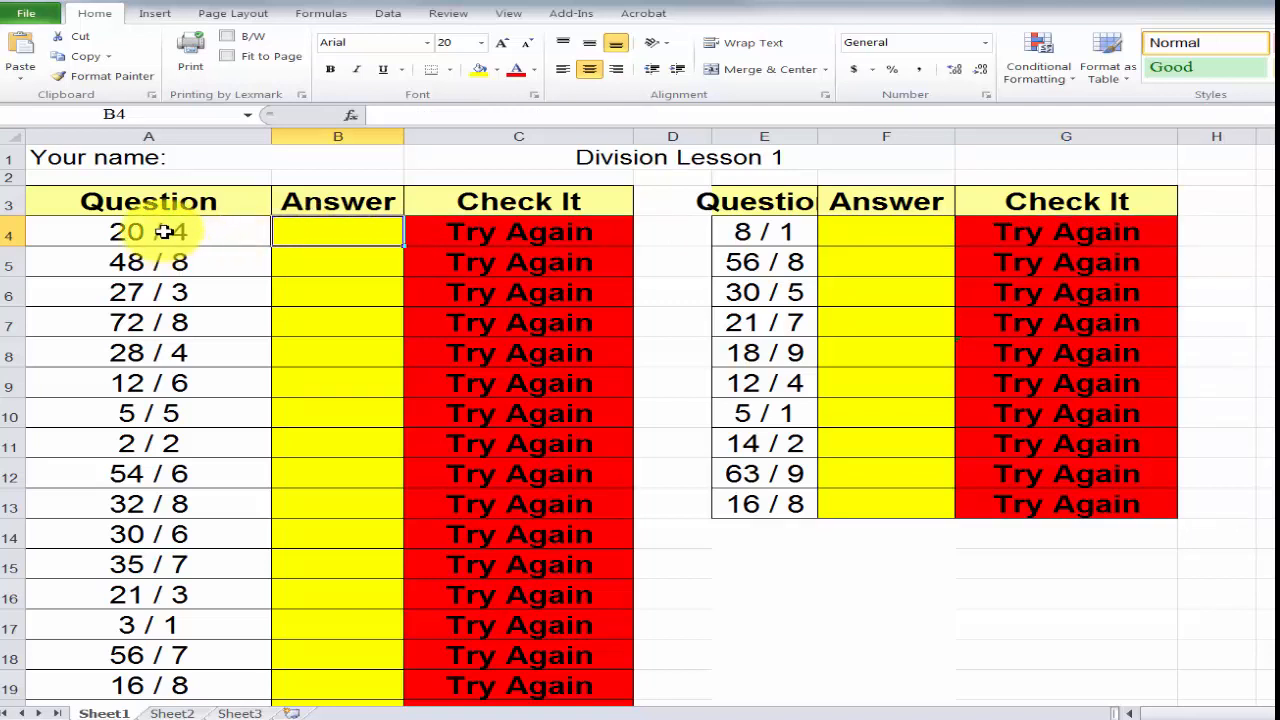
click(148, 231)
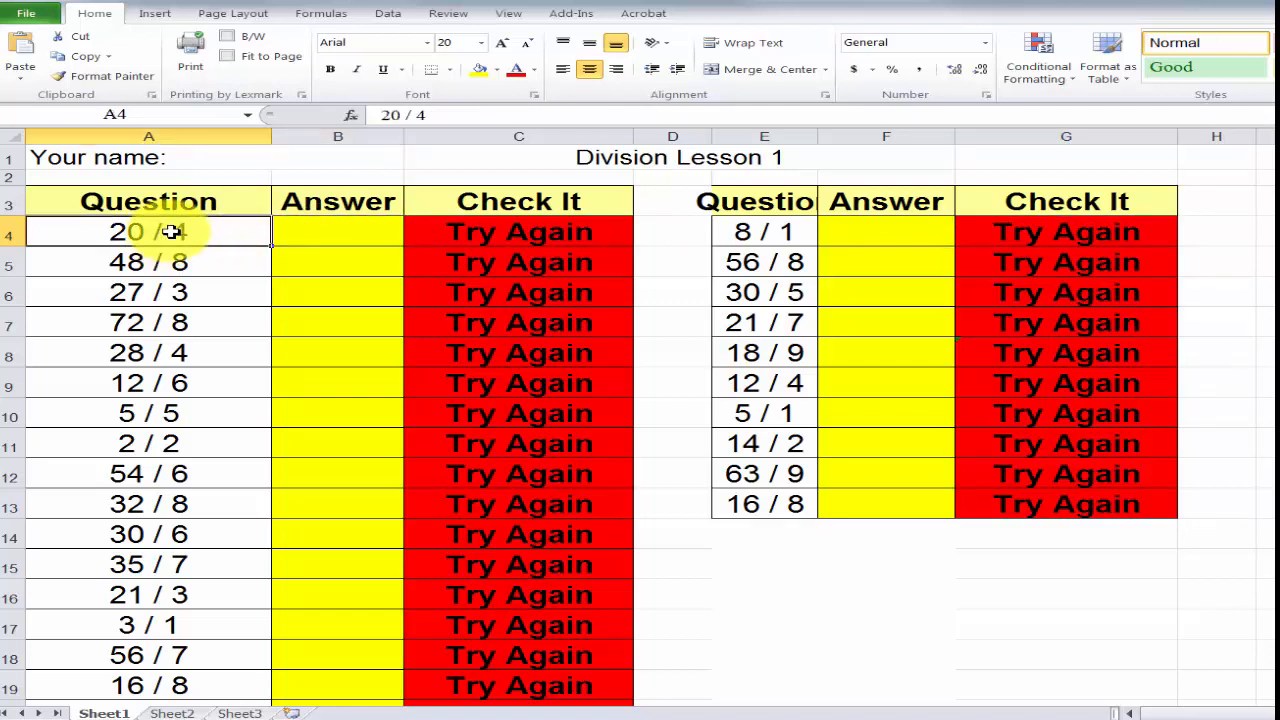
click(337, 231)
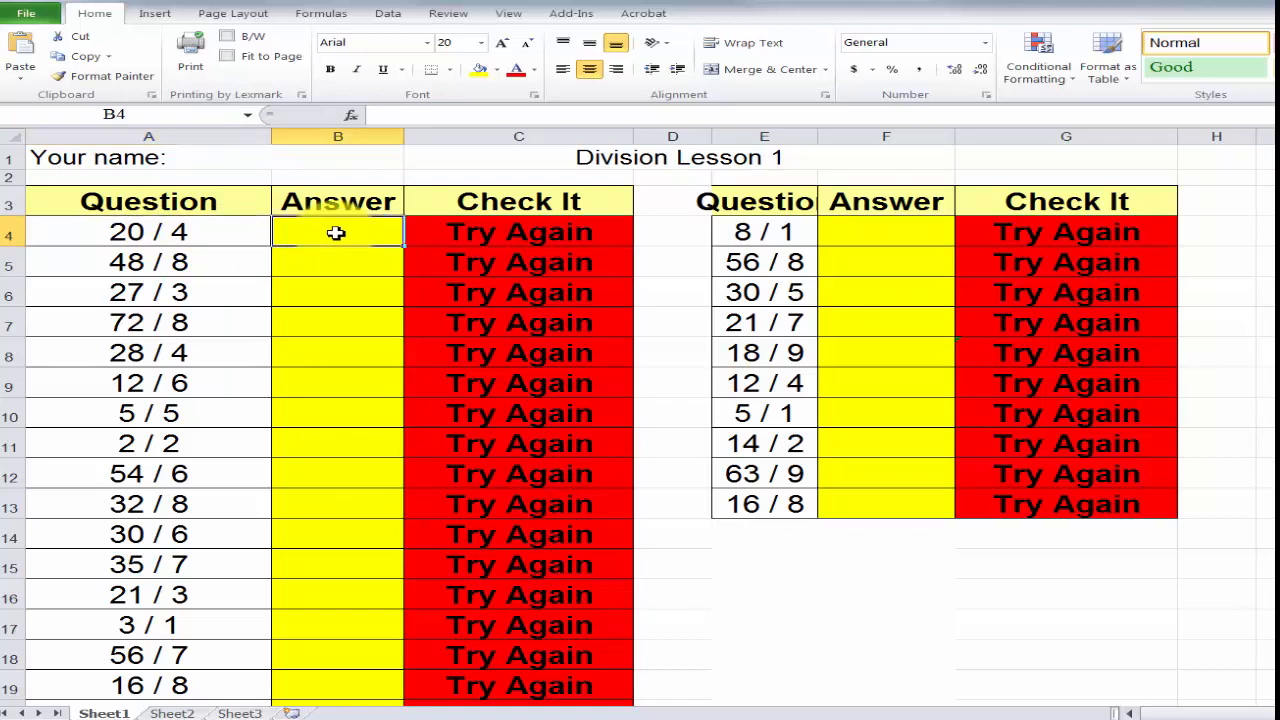
text(5)
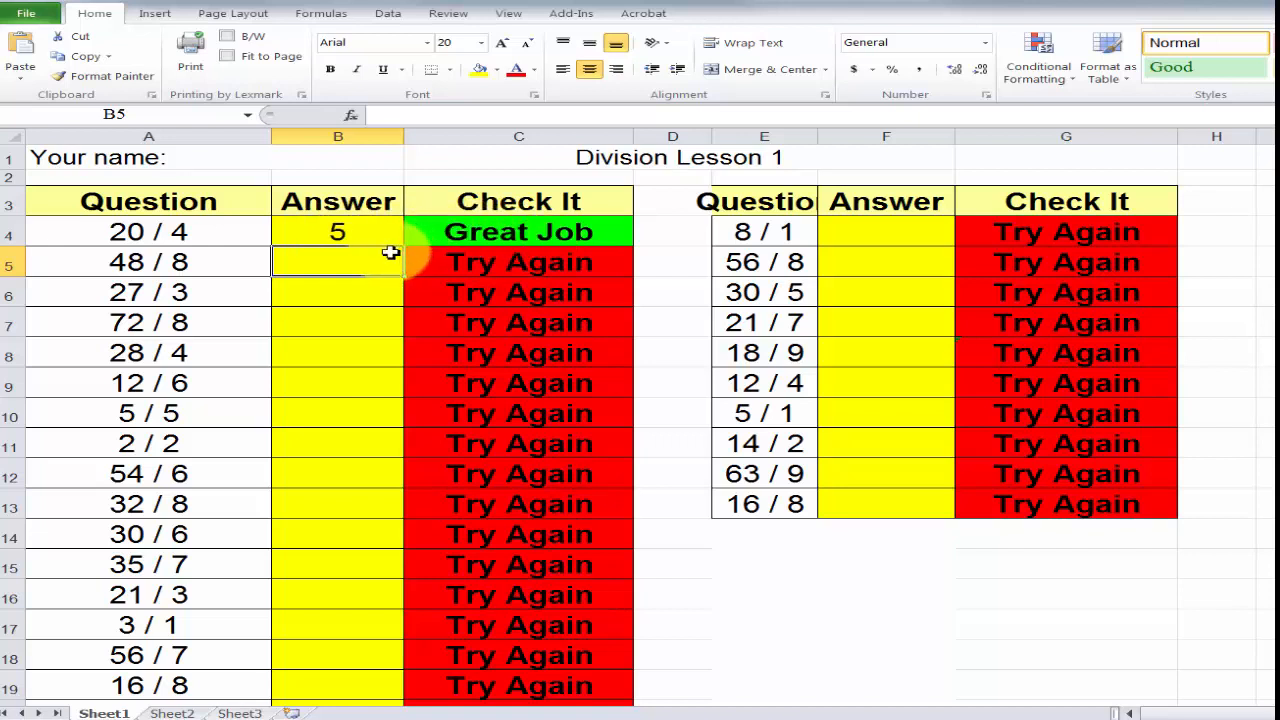
click(337, 292)
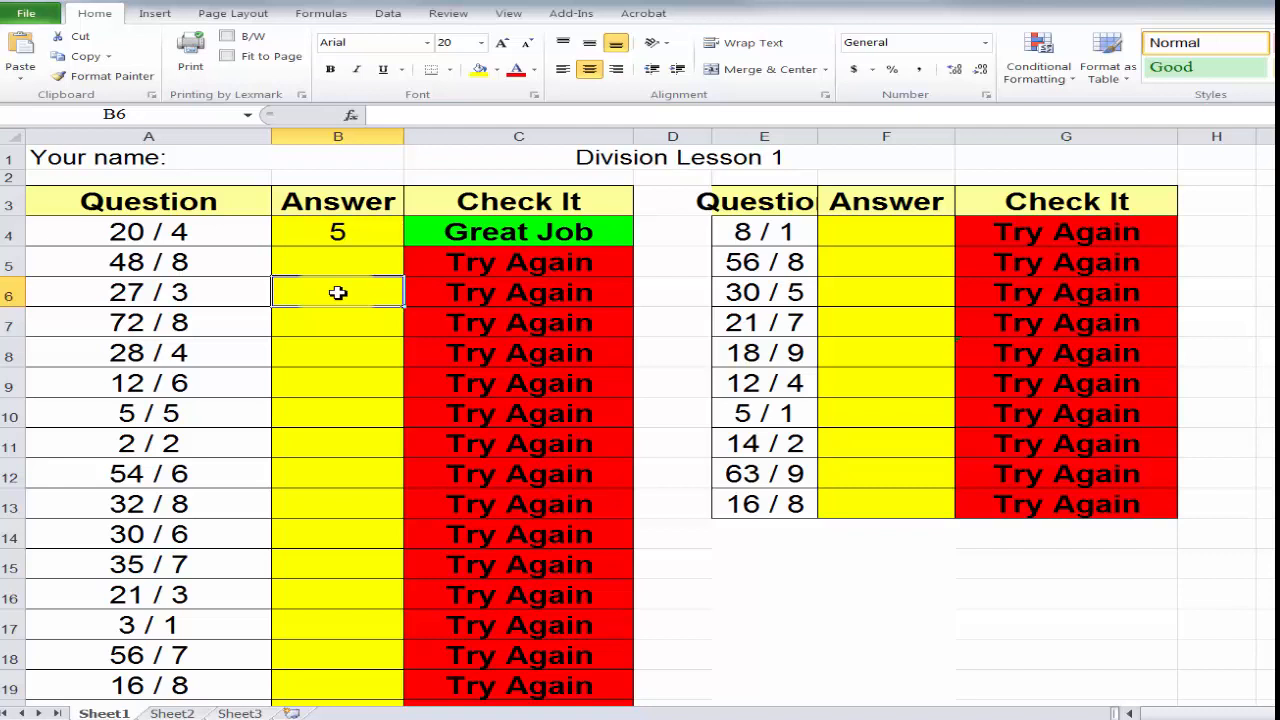
text(9)
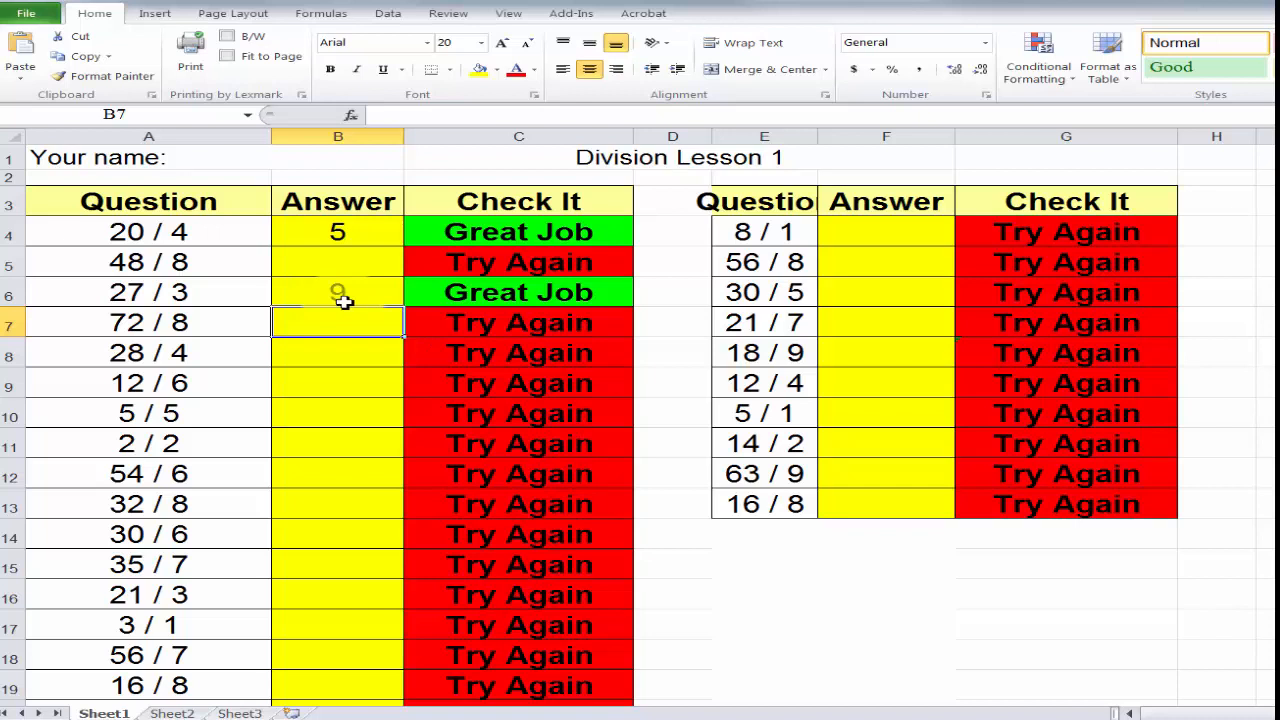
text(9)
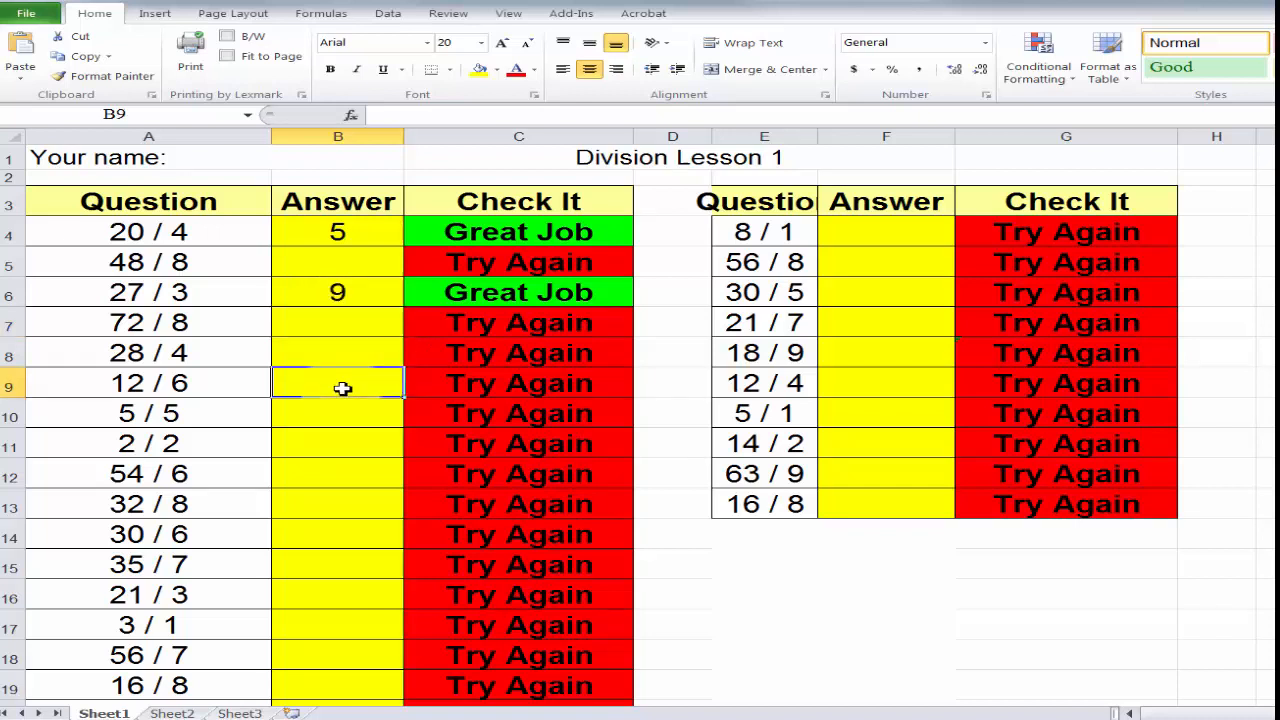
text(4)
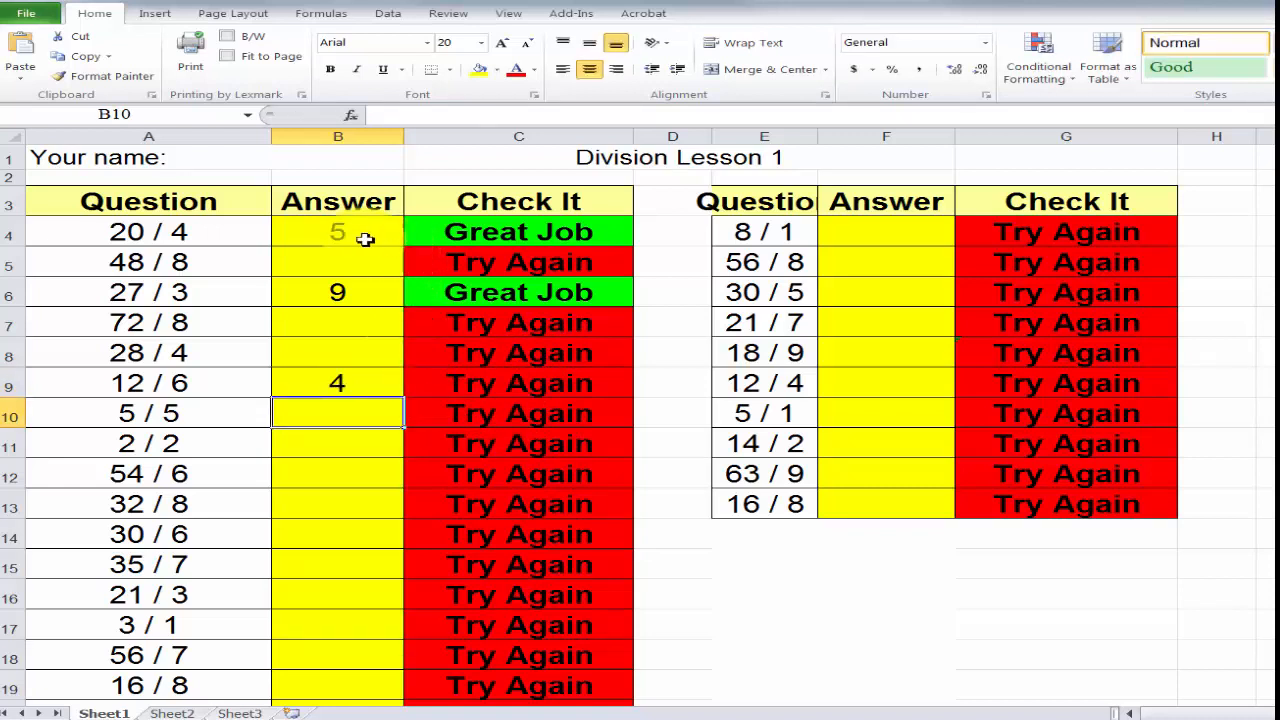
Step: Enter 5 for 20 / 4 and view the IF check formulas in C4, C6 and C9
click(338, 231)
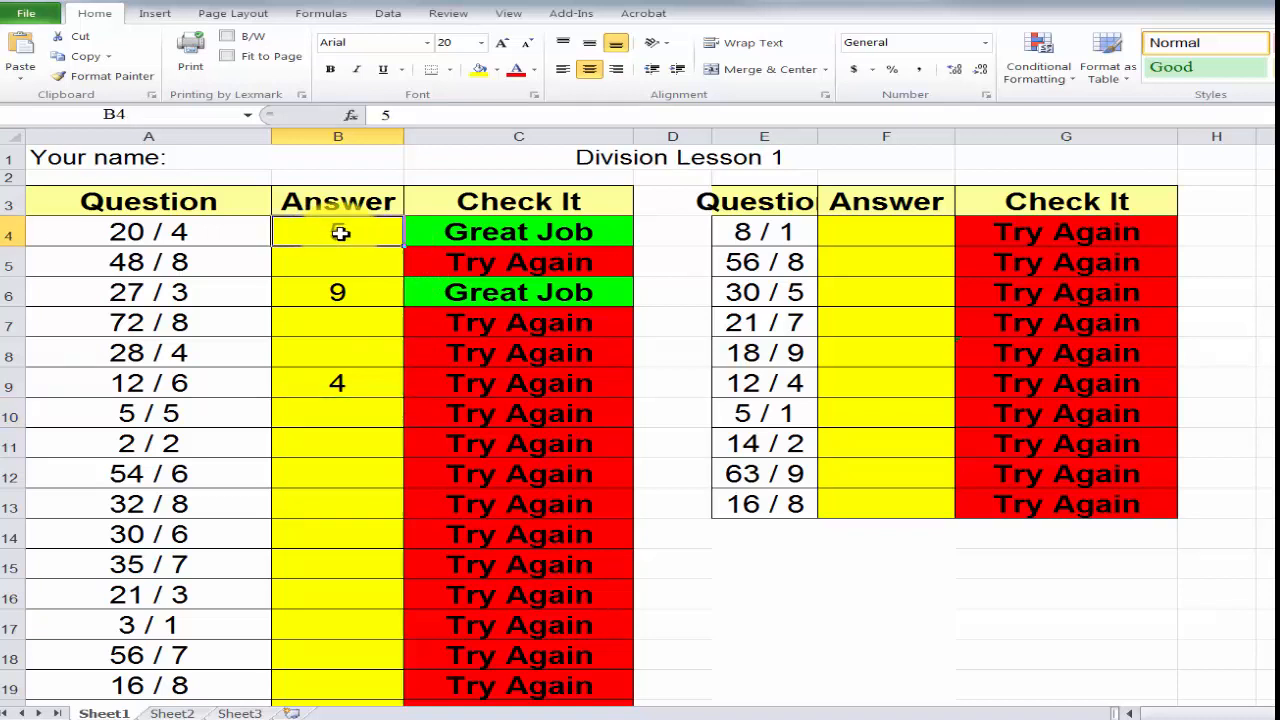
text(5)
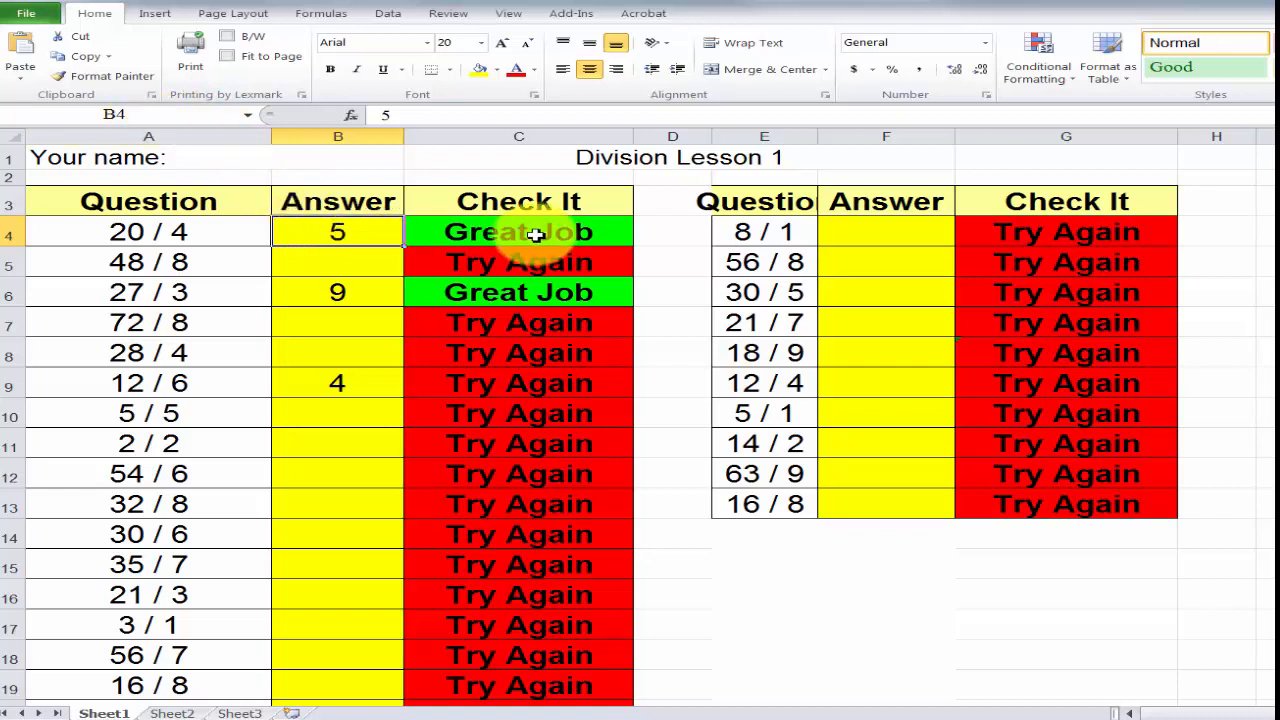
double_click(518, 231)
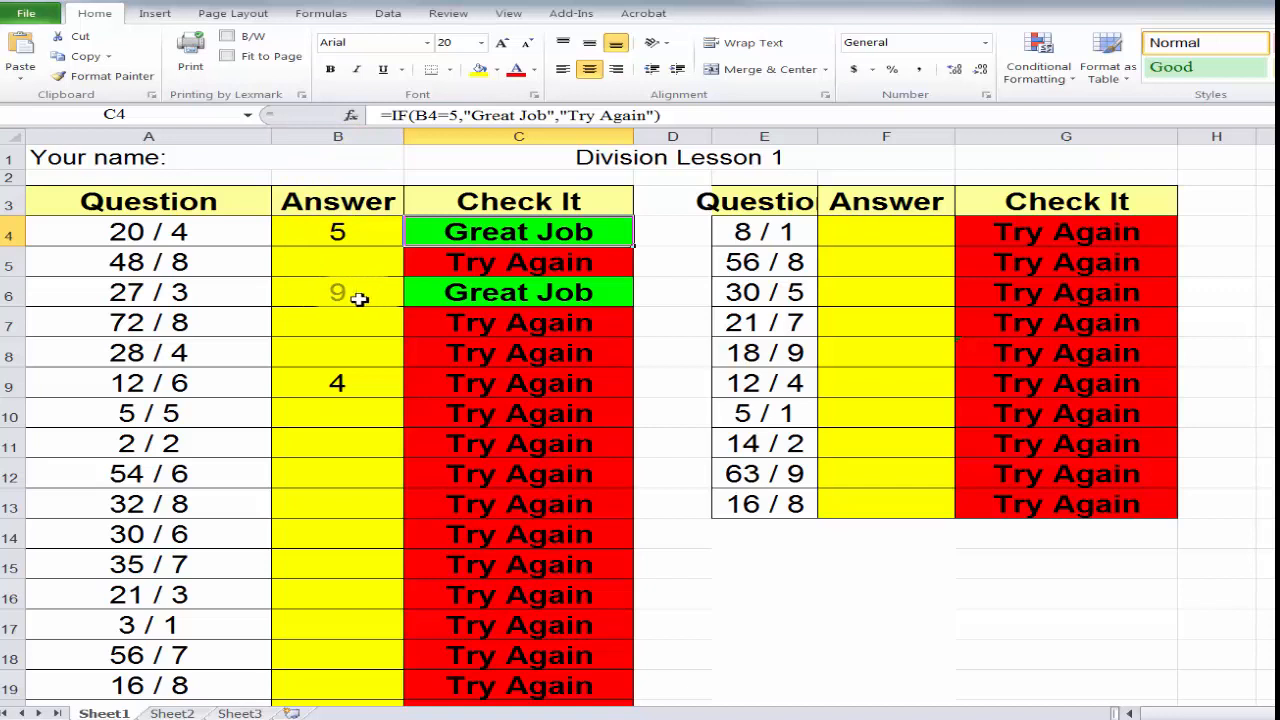
double_click(518, 291)
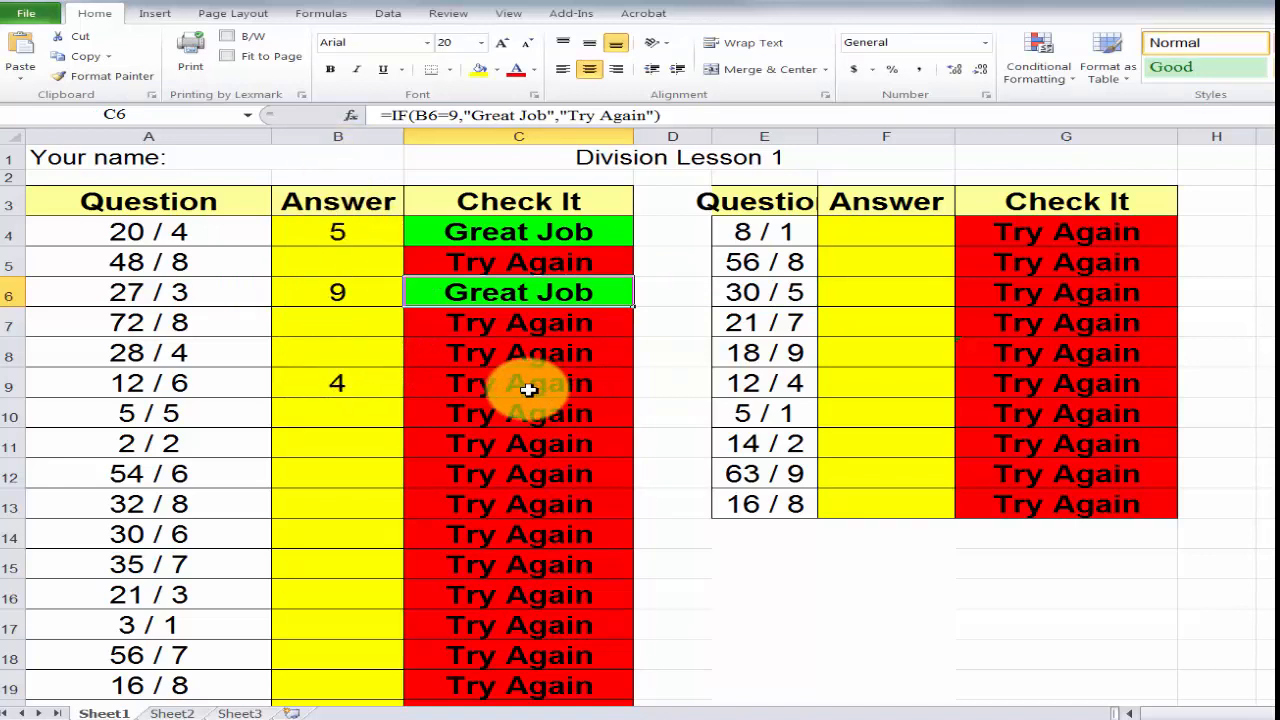
double_click(518, 383)
text(2)
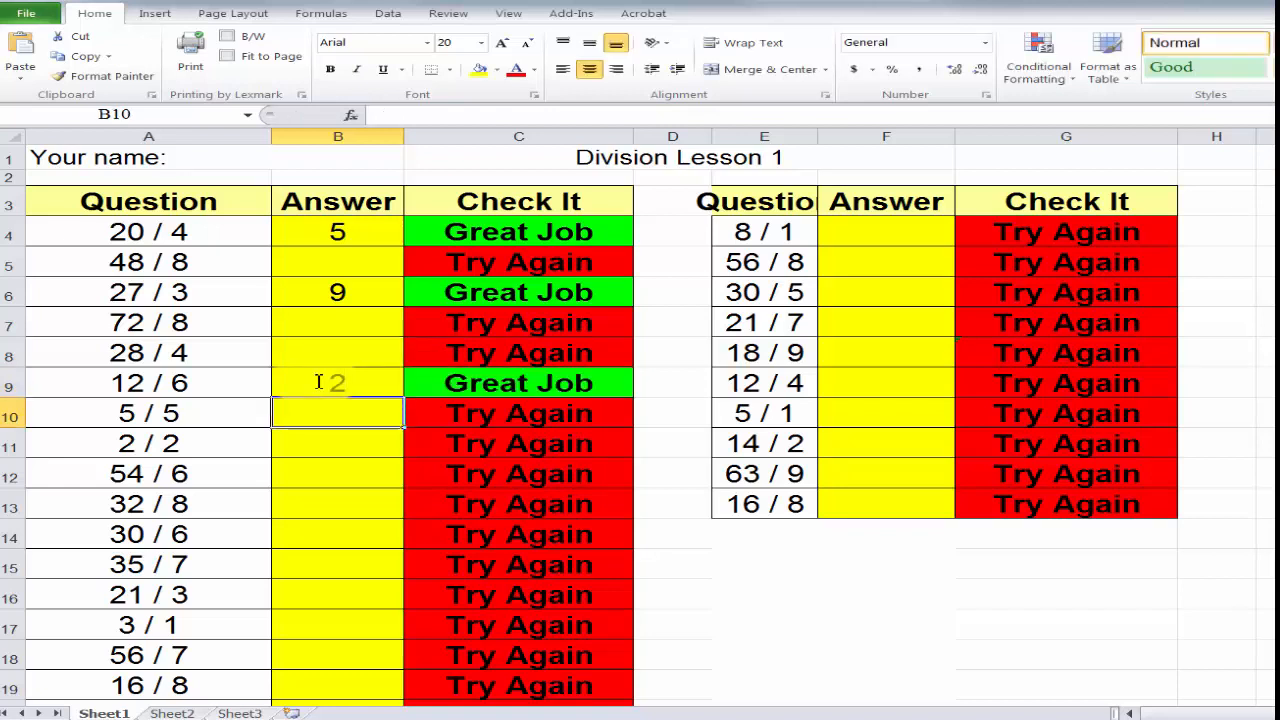
Step: Enter 8 in cell F4 as the answer to 8 / 1
click(885, 231)
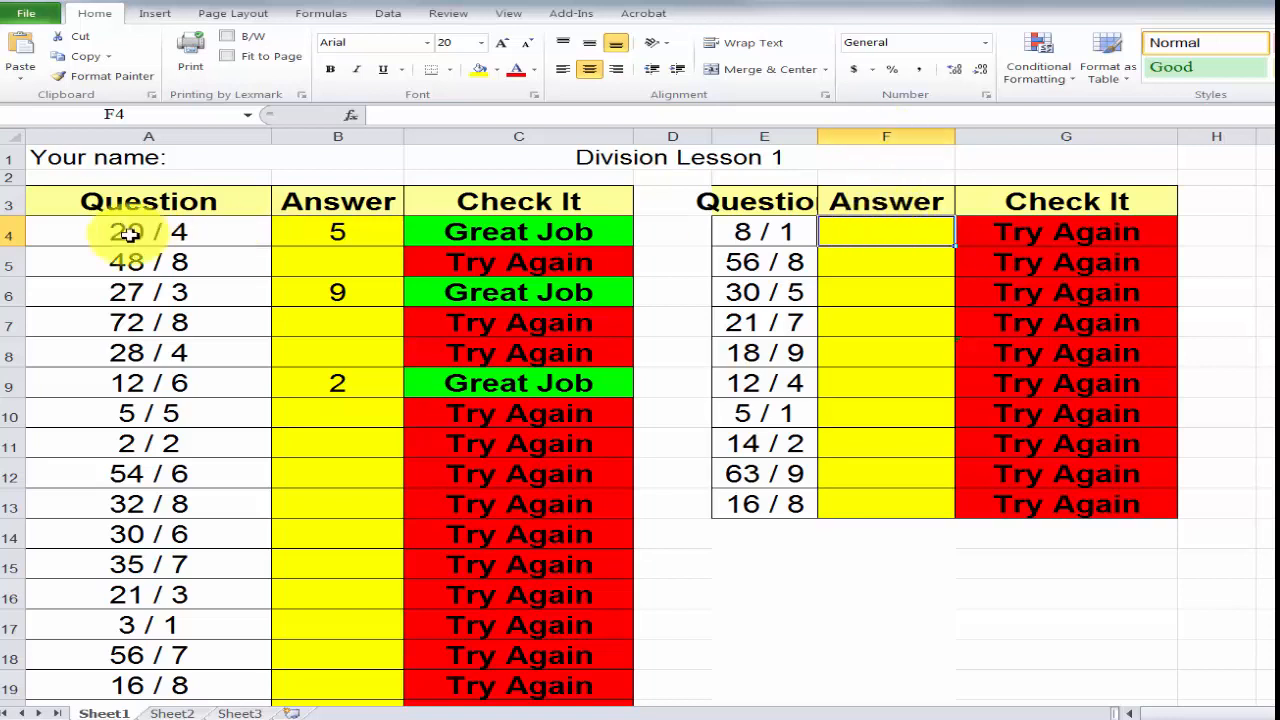
mouse_move(860, 238)
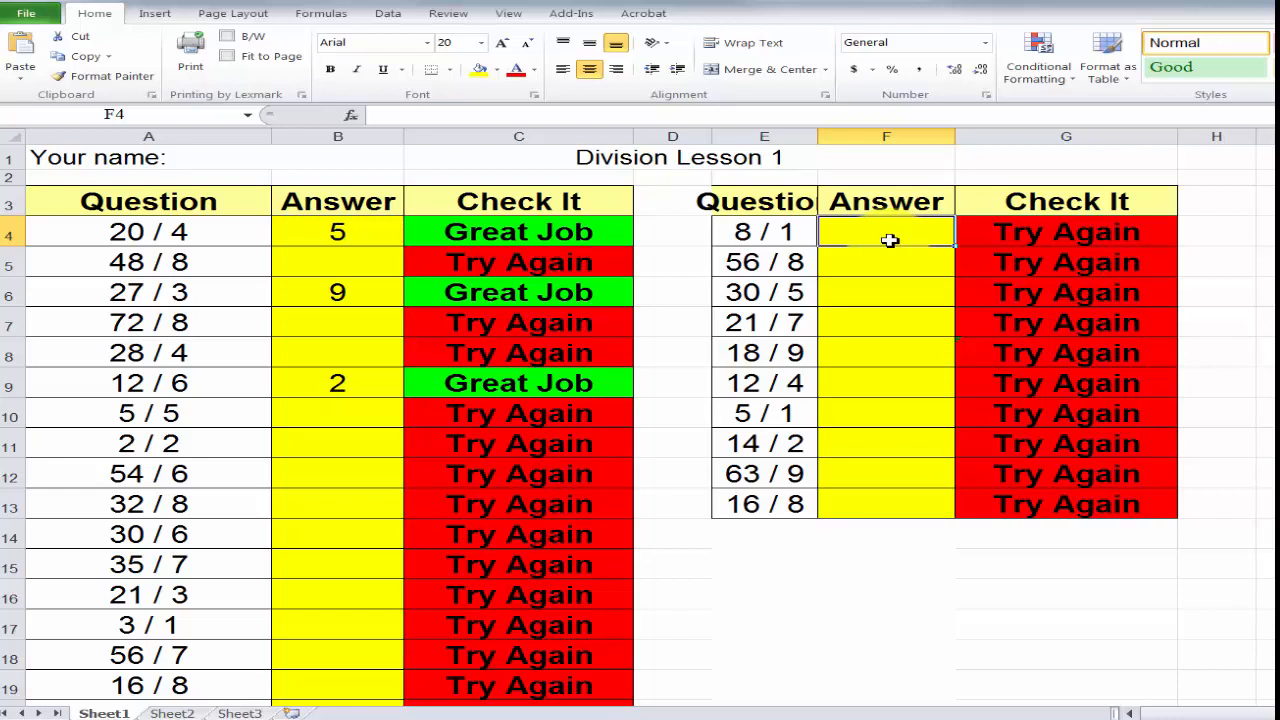
text(8)
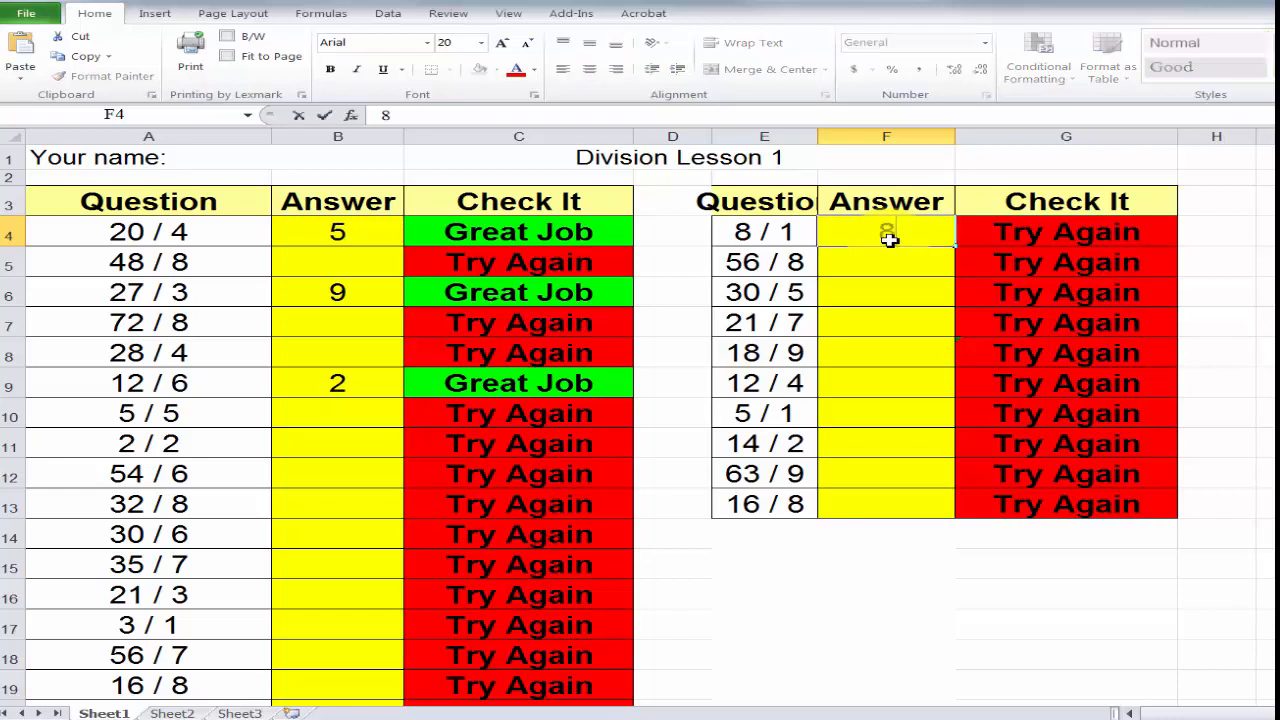
key(enter)
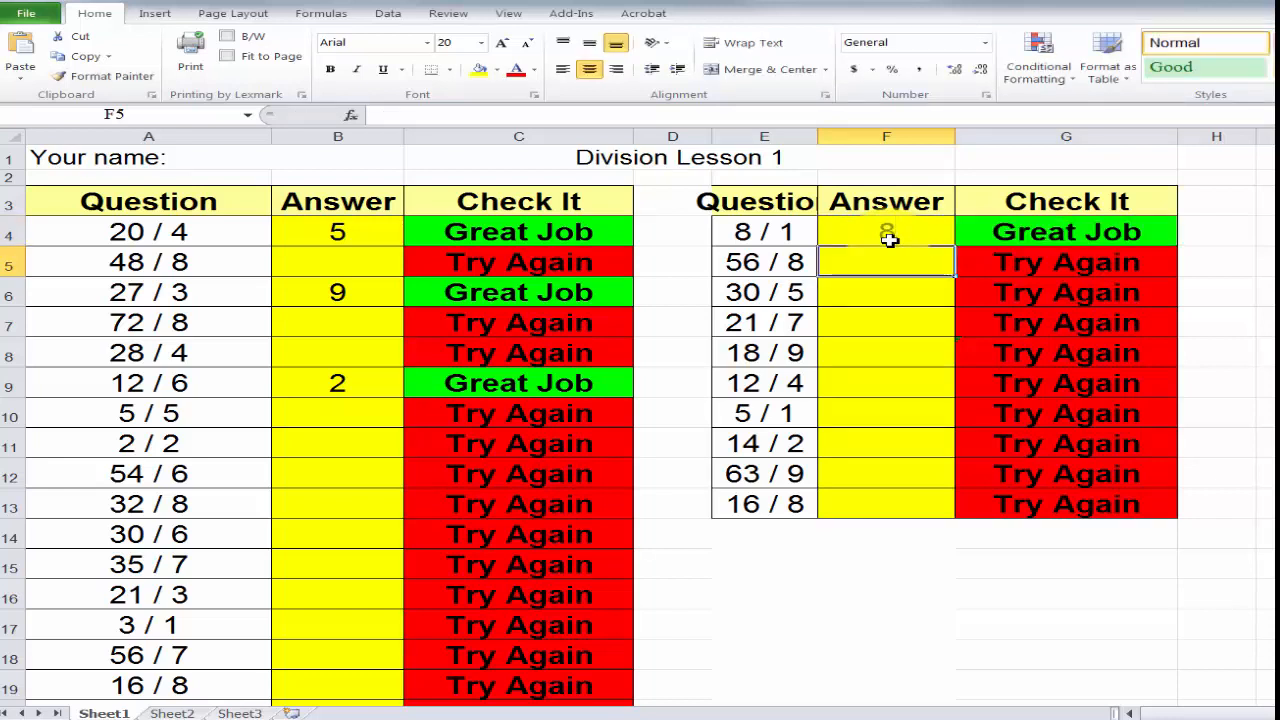
text(8)
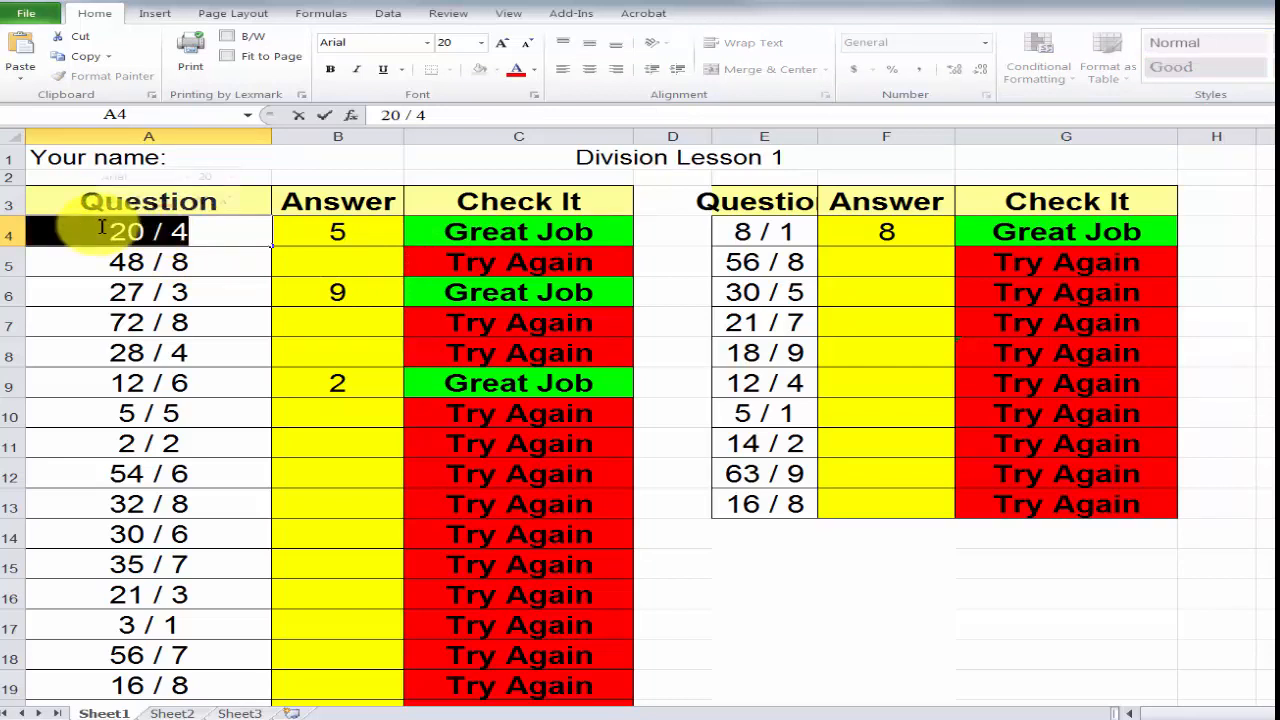
Step: Change the first question to 30 / 3 and make its check expect B4=10
text(30)
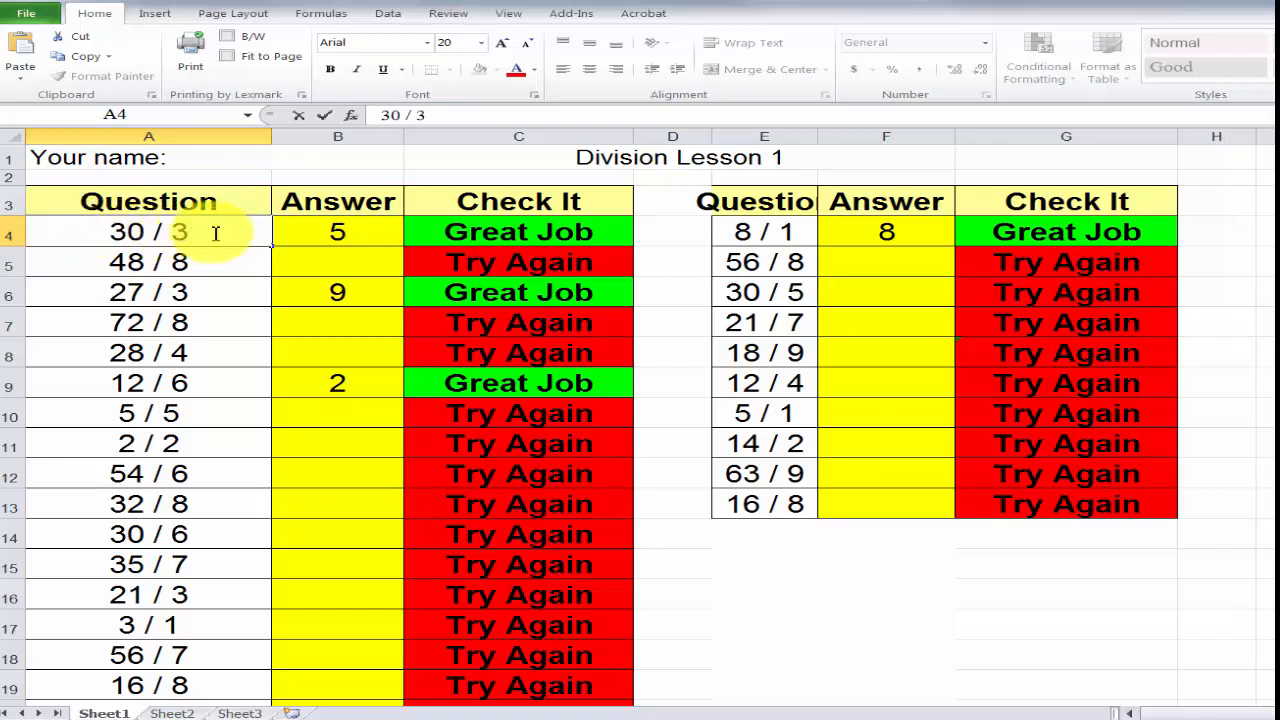
click(337, 231)
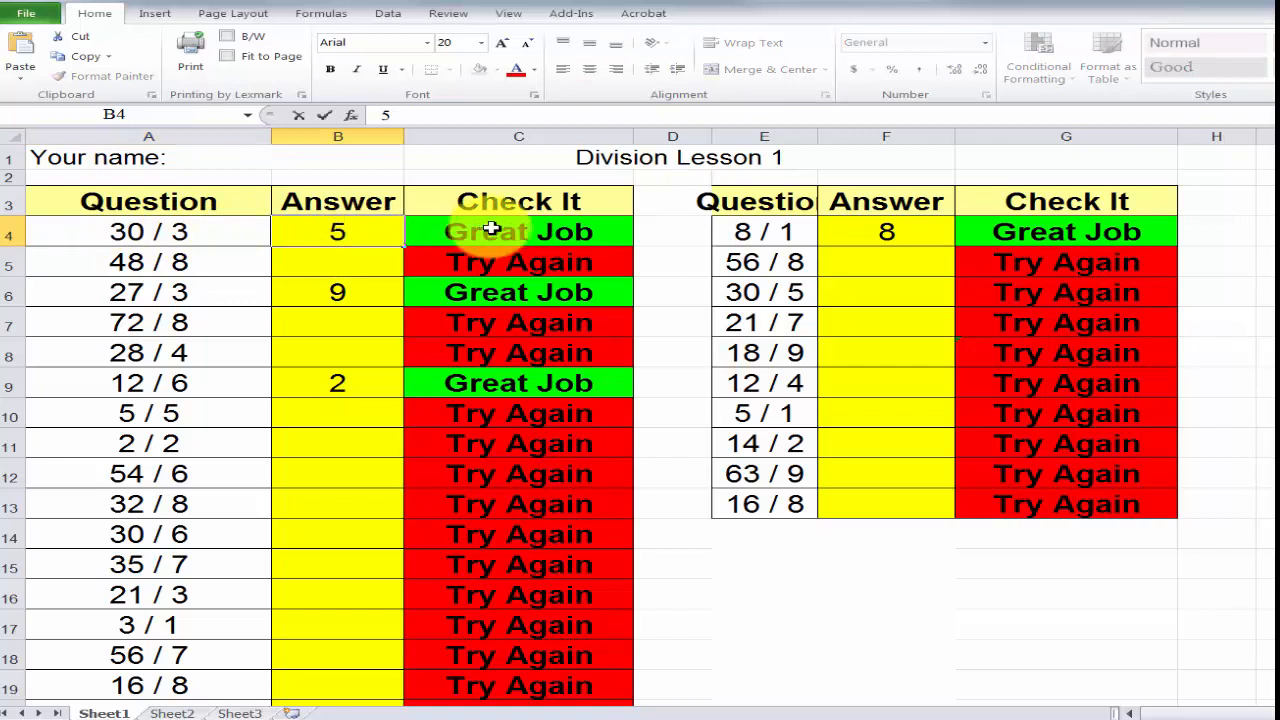
double_click(518, 231)
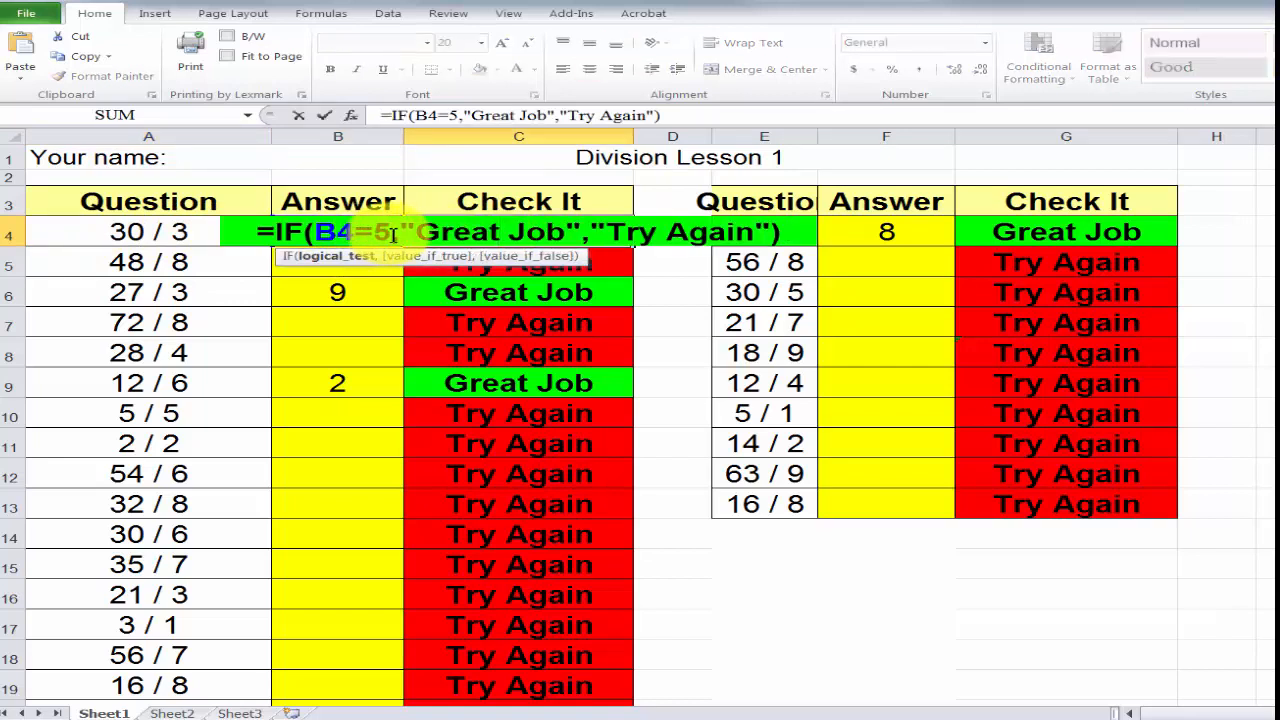
key(Backspace)
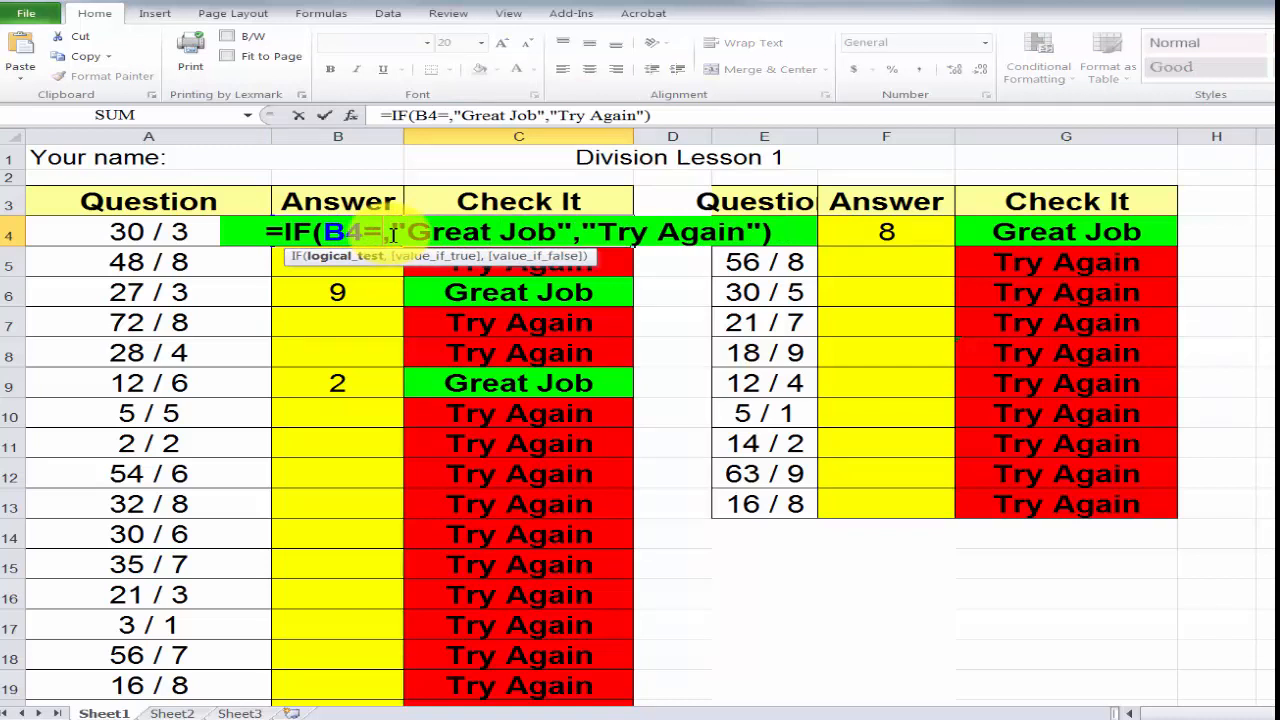
text(10)
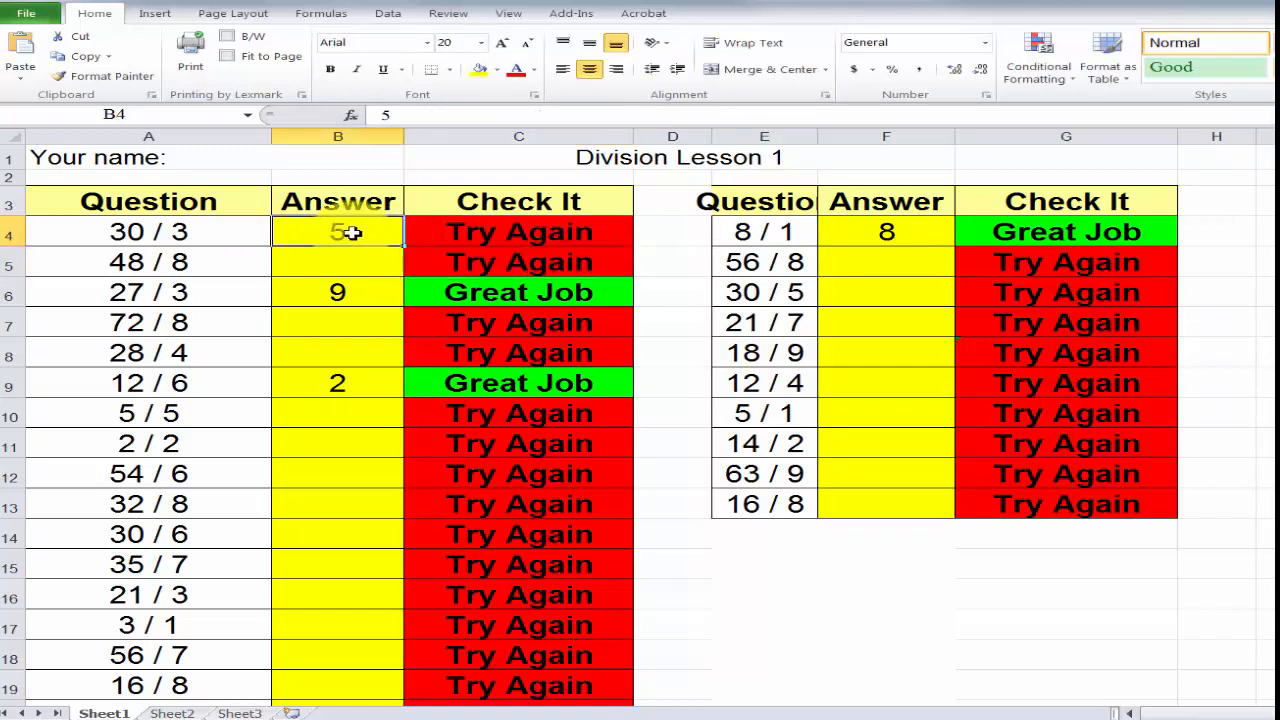
Step: Answer the first question with 10 in B4
double_click(337, 231)
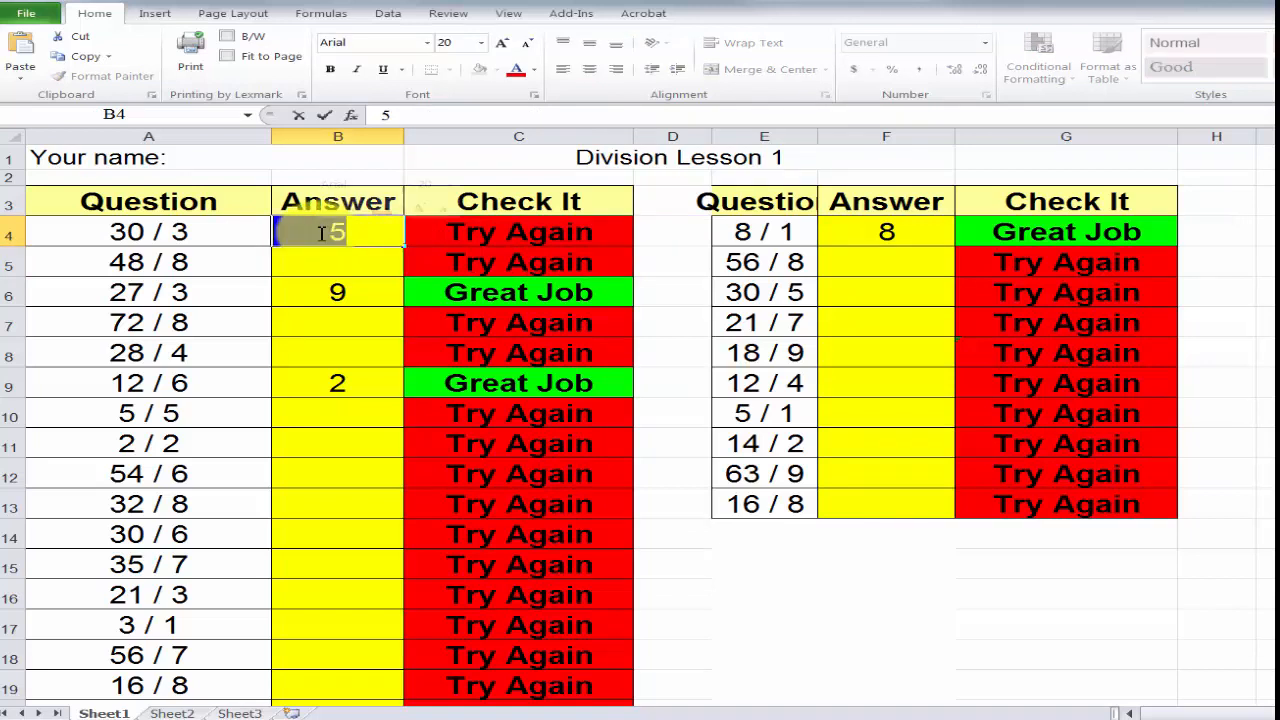
text(1)
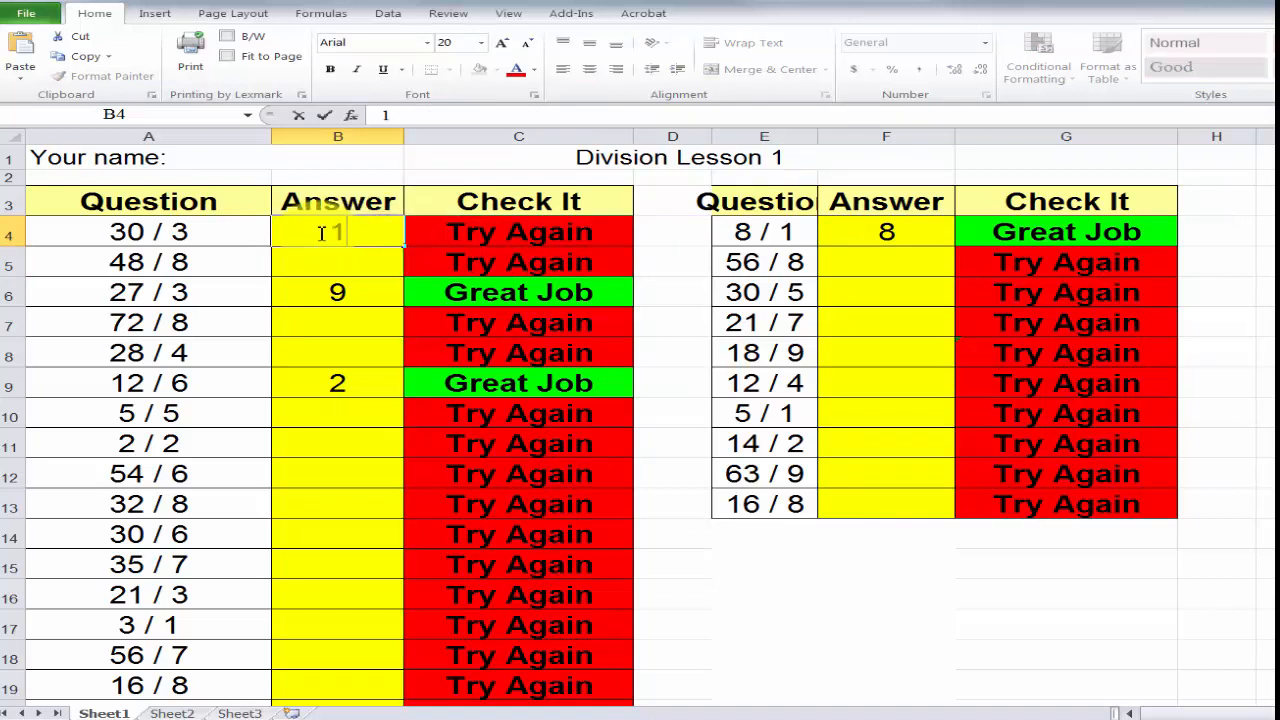
text(0)
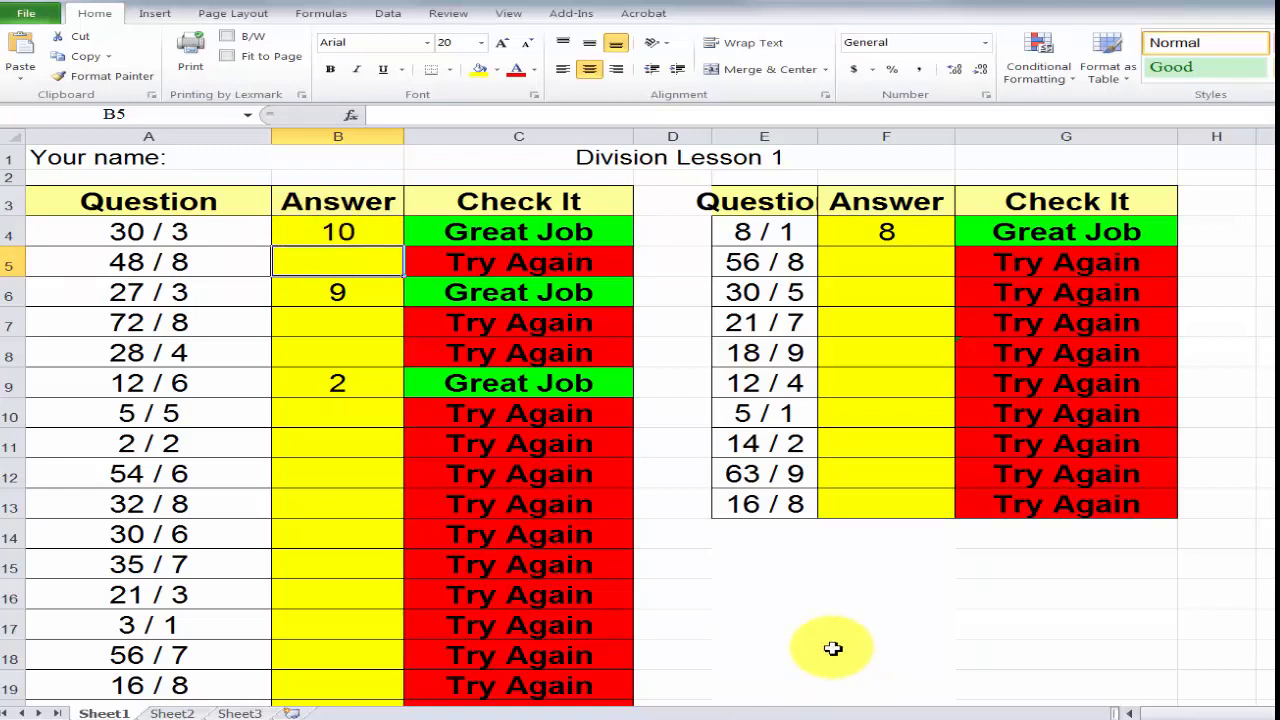
mouse_move(808, 633)
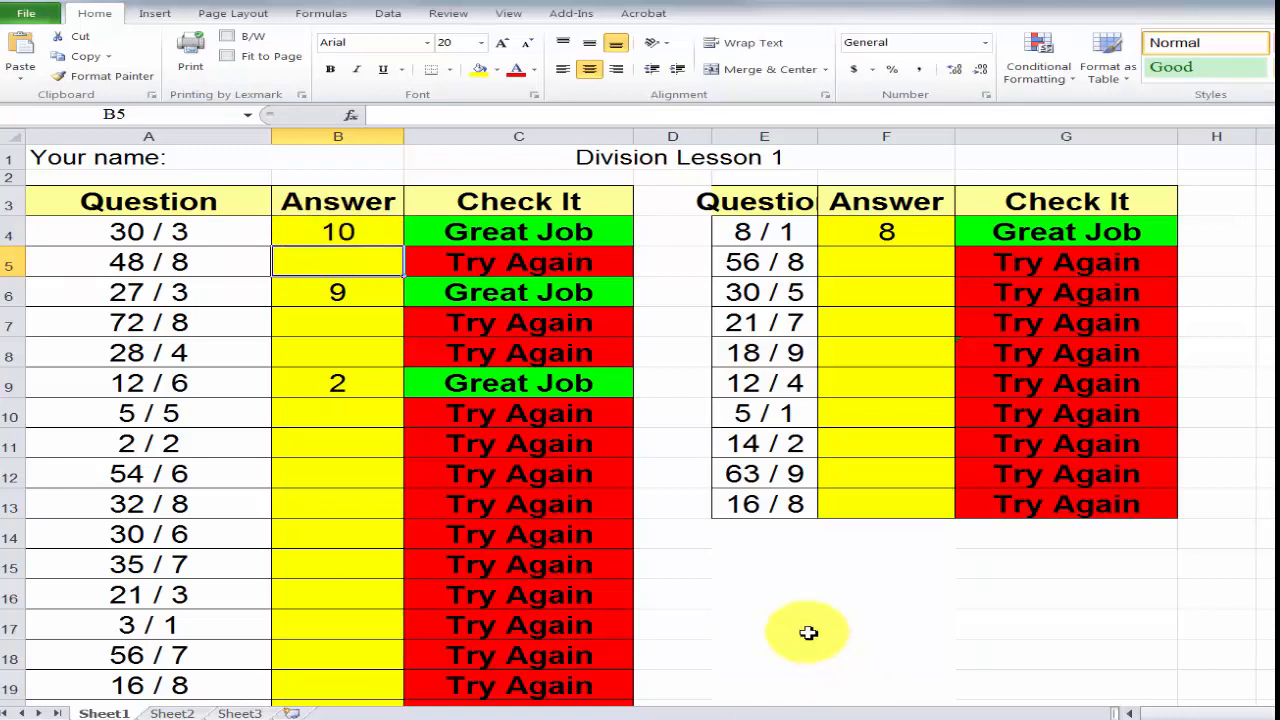